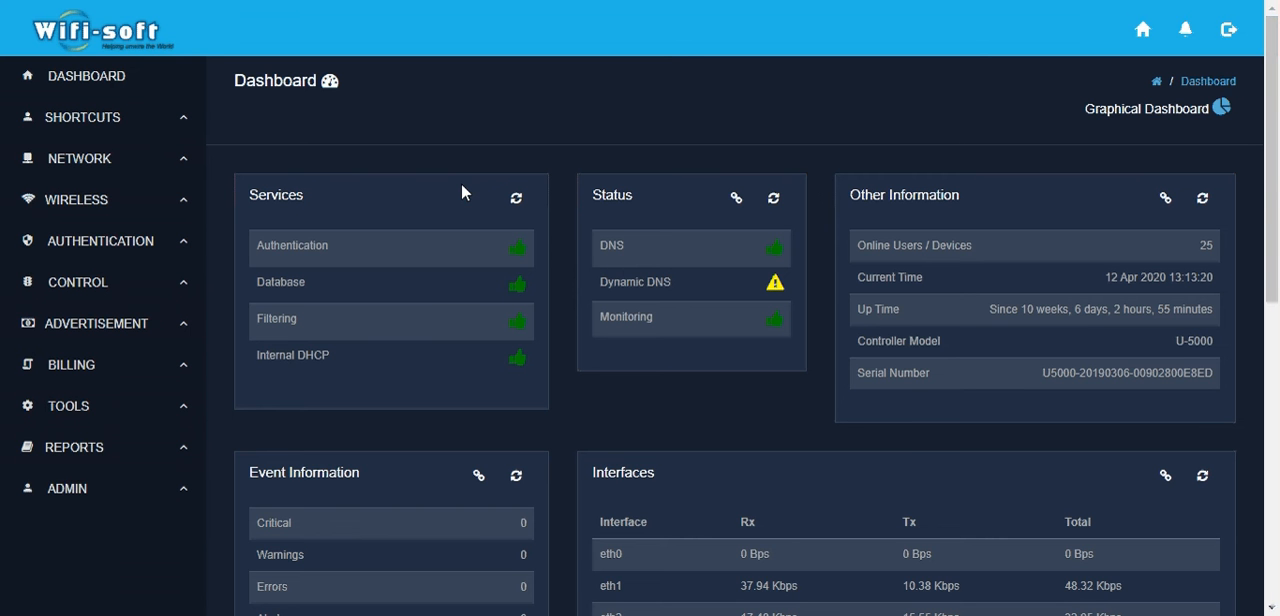
mouse_move(198, 260)
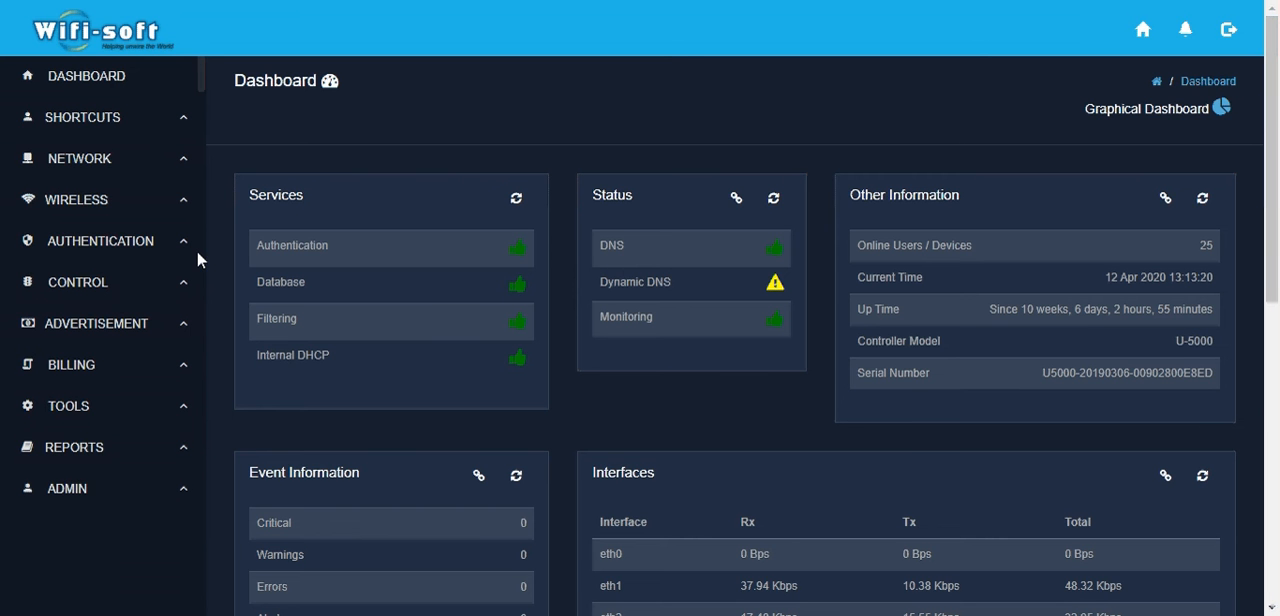
Step: Navigate to Controllers under the Authentication section of the sidebar
click(100, 240)
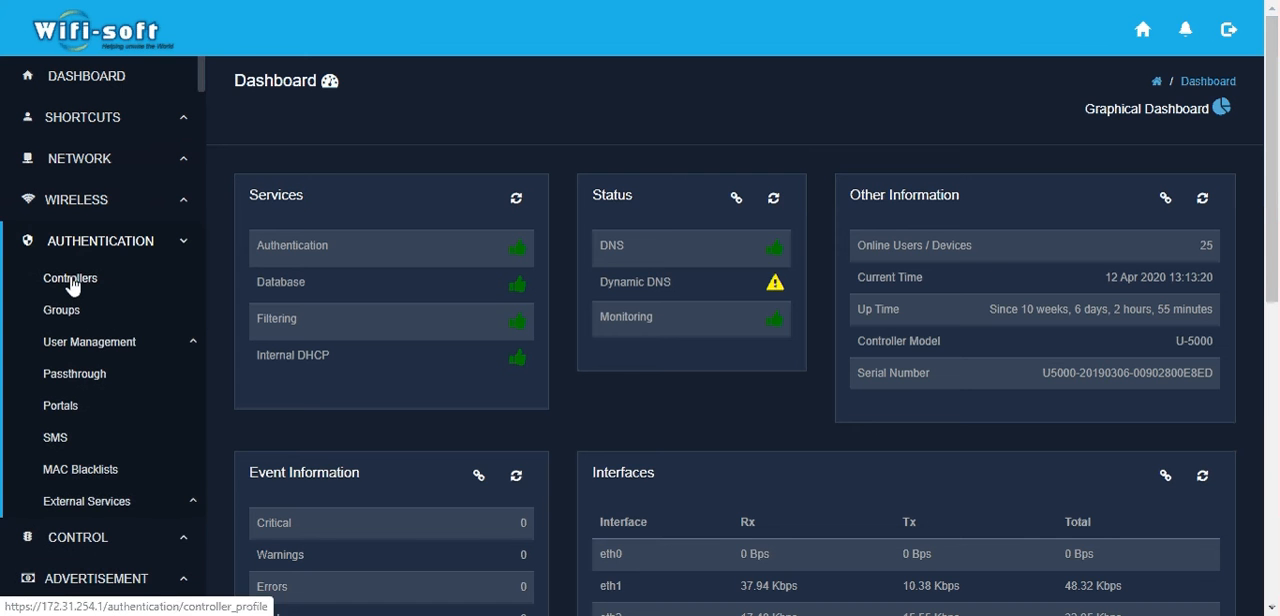
click(68, 278)
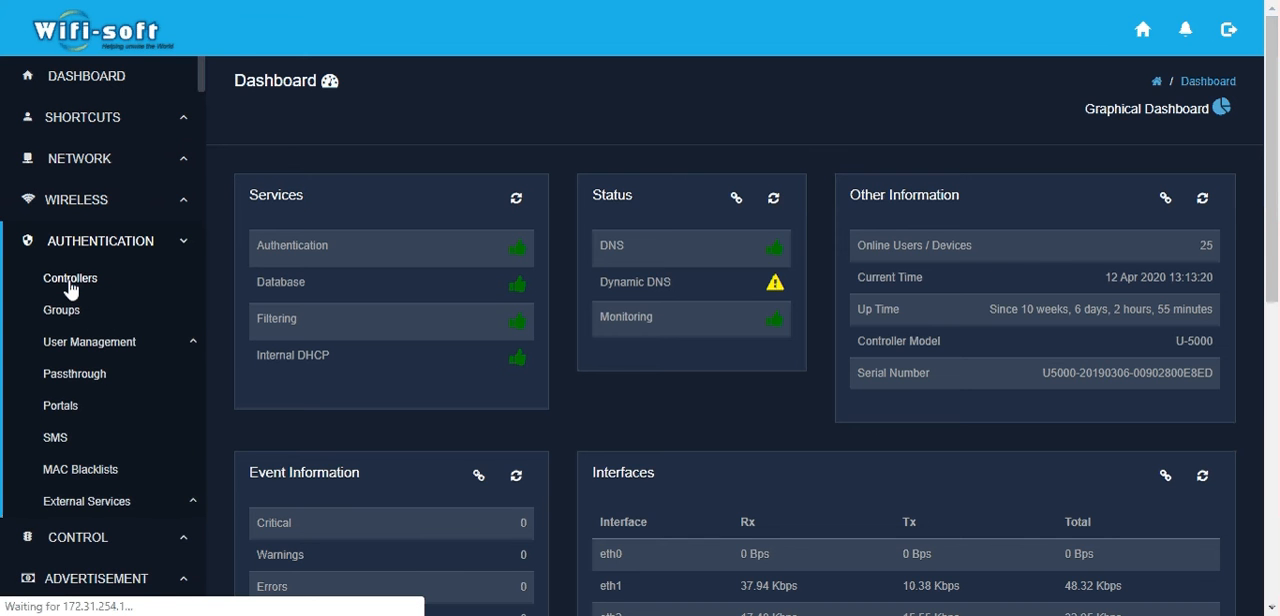
Step: Load the Authentication Controllers list showing the default and 1258 entries
click(70, 278)
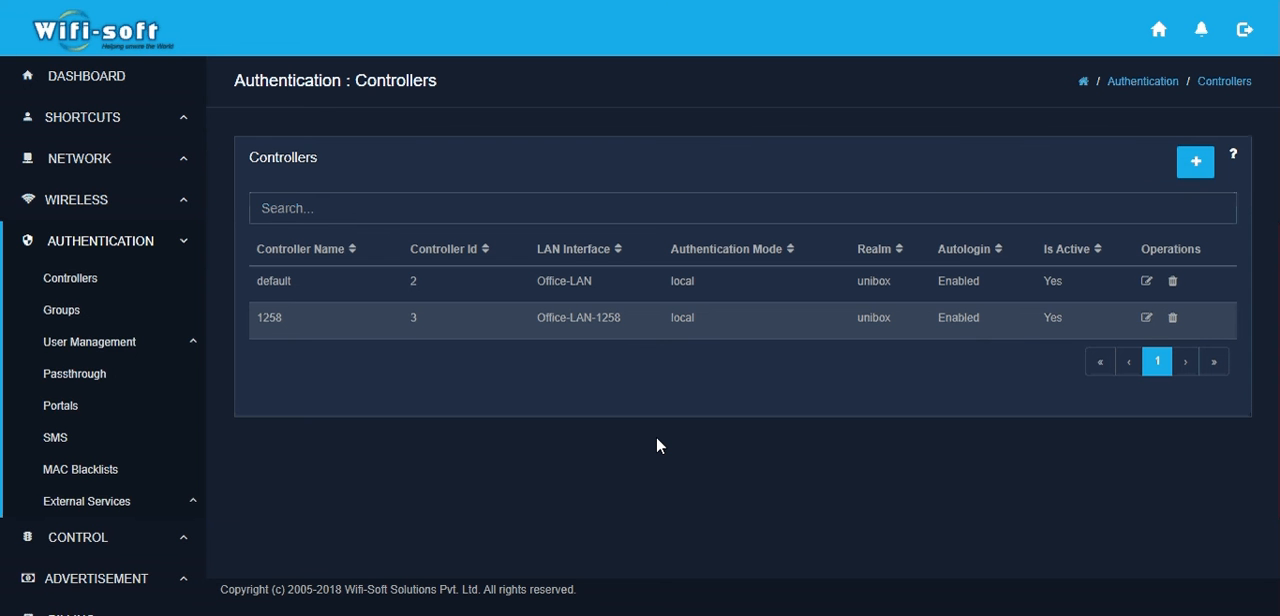
mouse_move(662, 466)
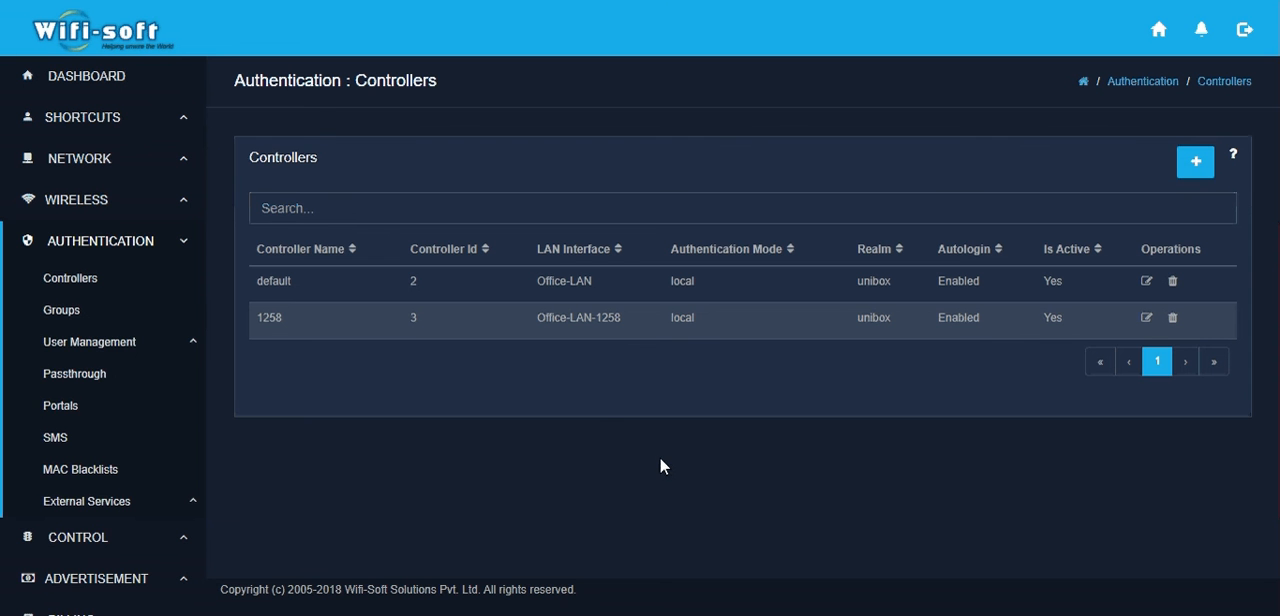
mouse_move(1164, 196)
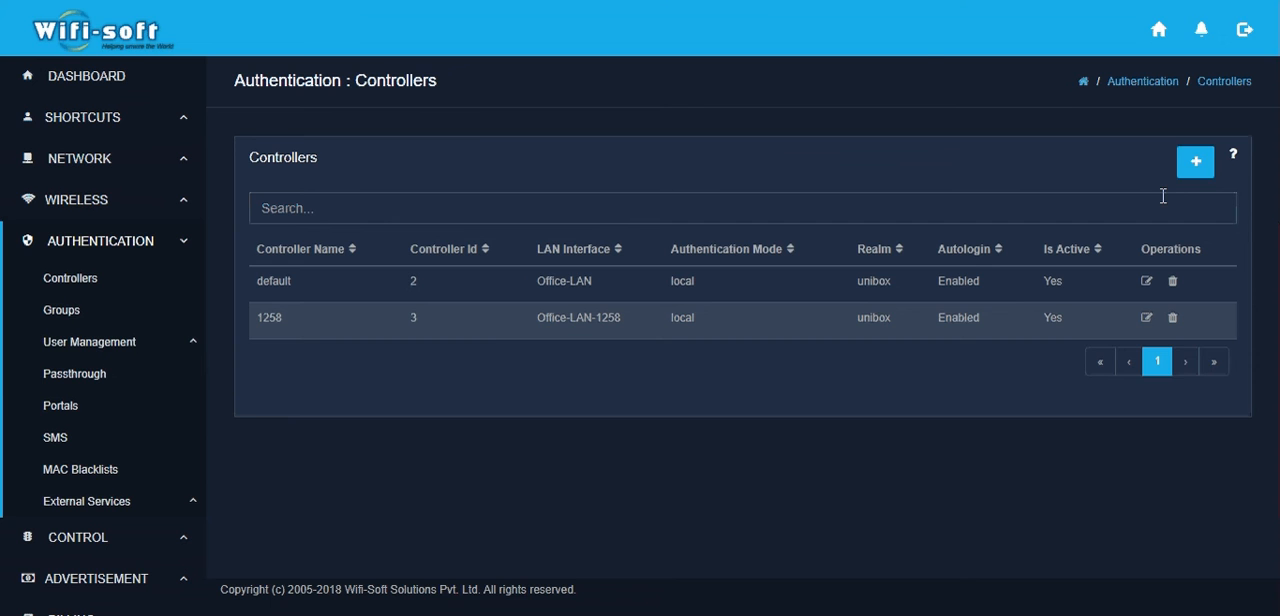
Step: Begin a new controller named Guest-Hotspot using the Access_LAN LAN profile
click(1196, 160)
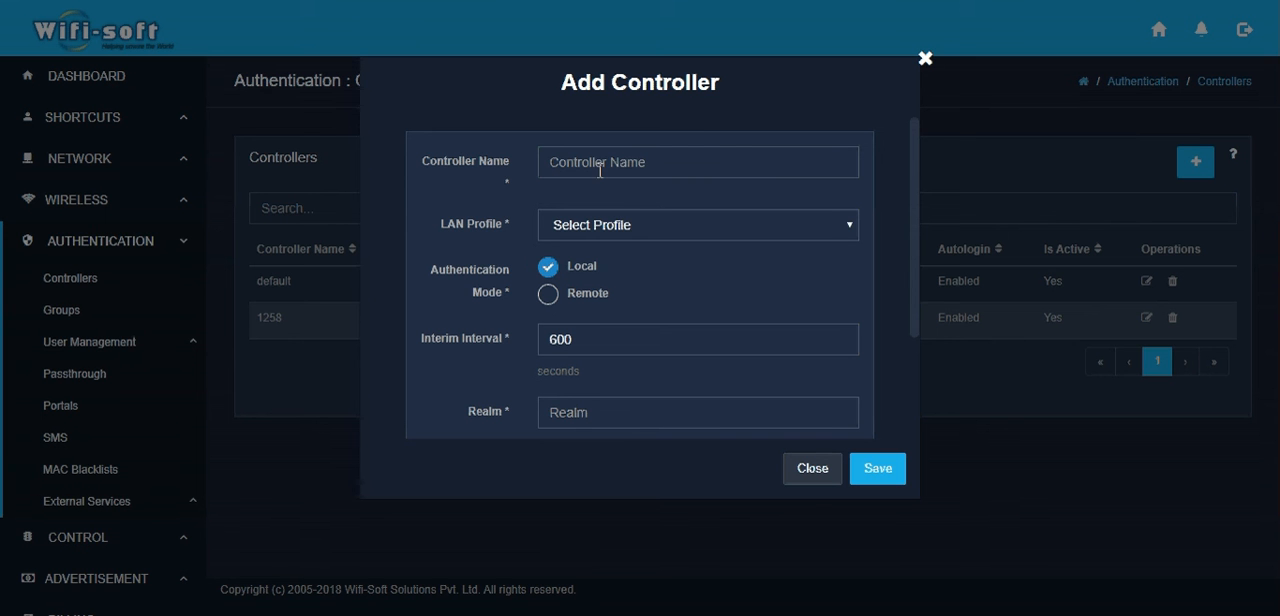
text(Guest Hotspot)
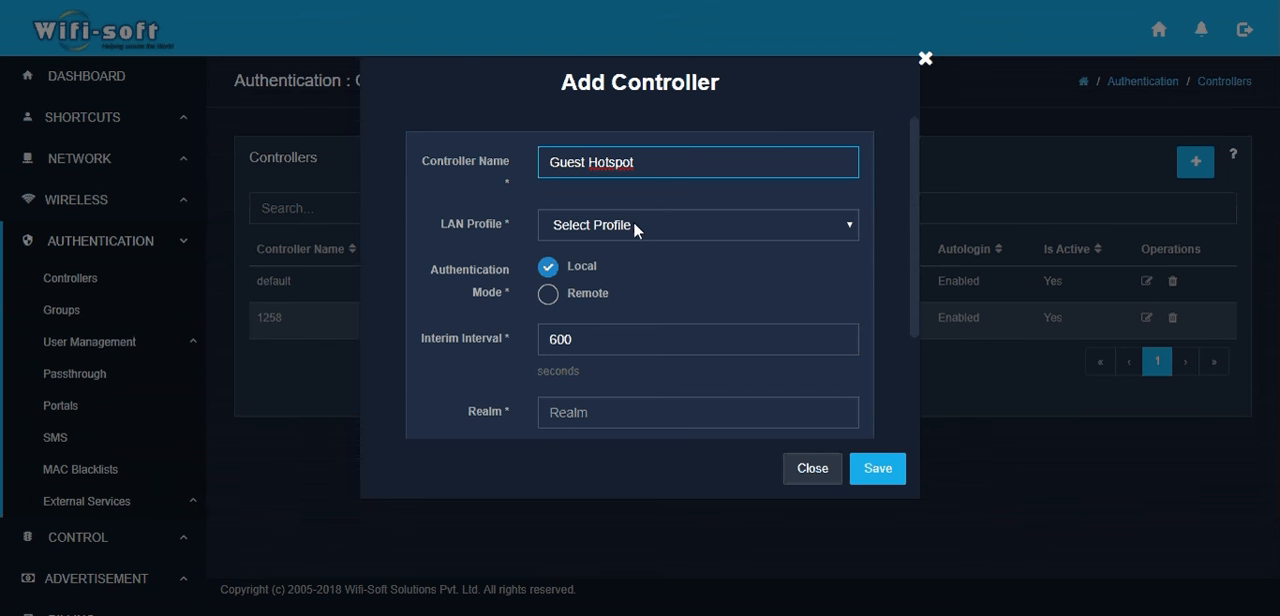
click(696, 224)
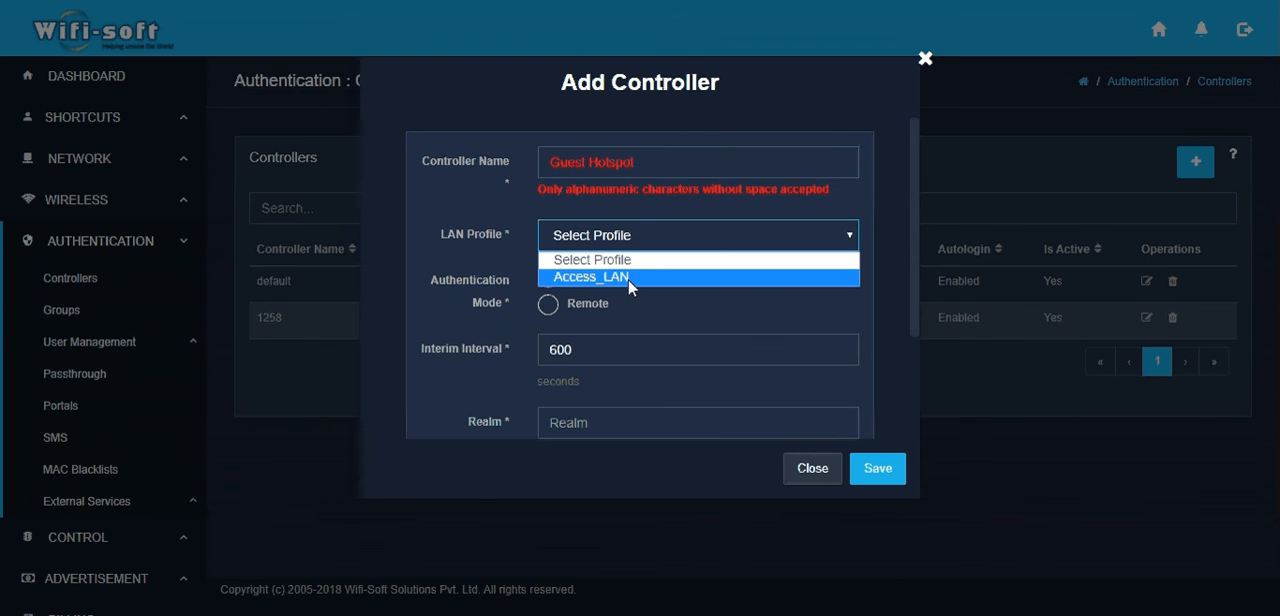
click(590, 276)
text(-)
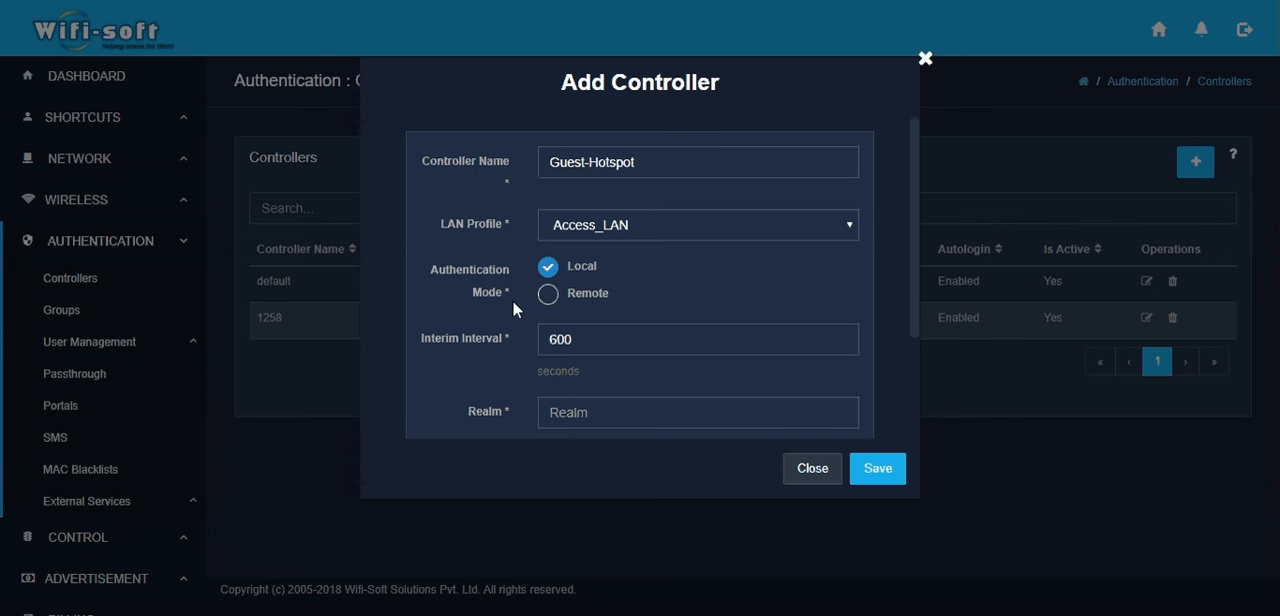
mouse_move(470, 296)
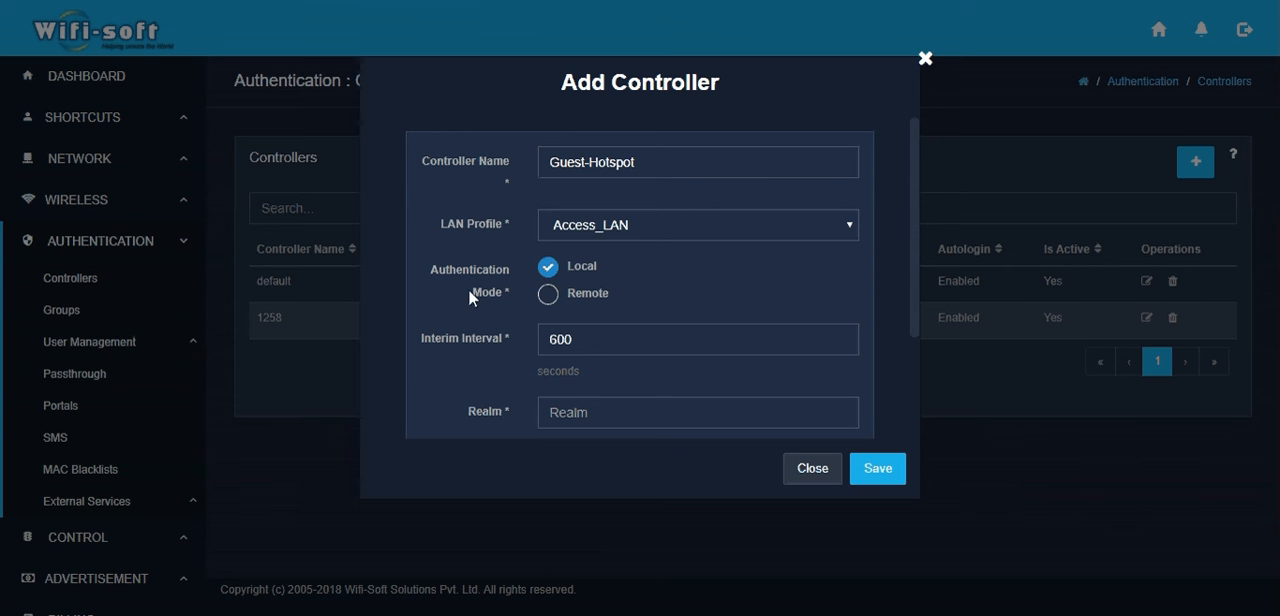
mouse_move(536, 304)
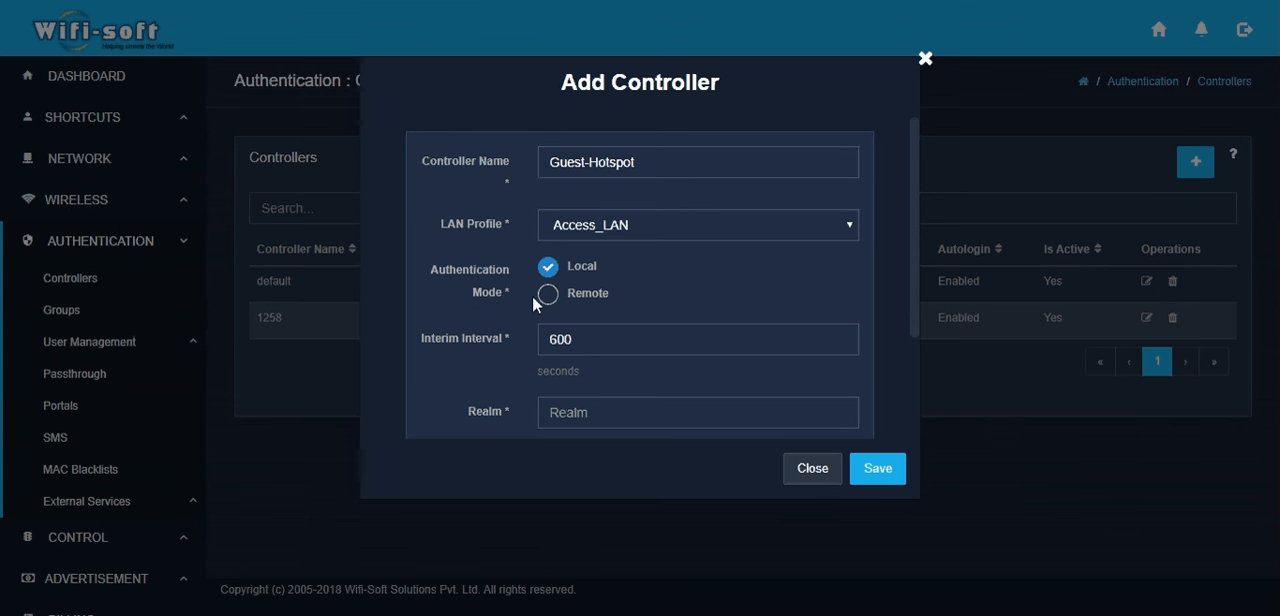
Step: Choose Remote authentication mode, revealing the empty RADIUS server, secret and NAS ID fields
click(548, 292)
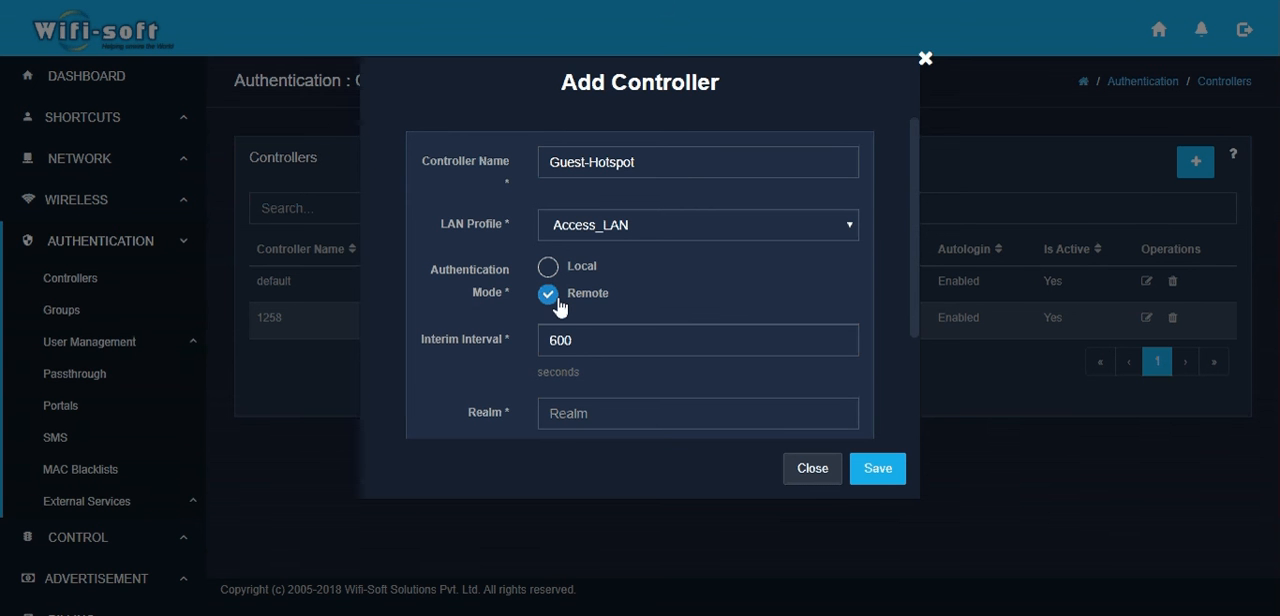
scroll(down, 3)
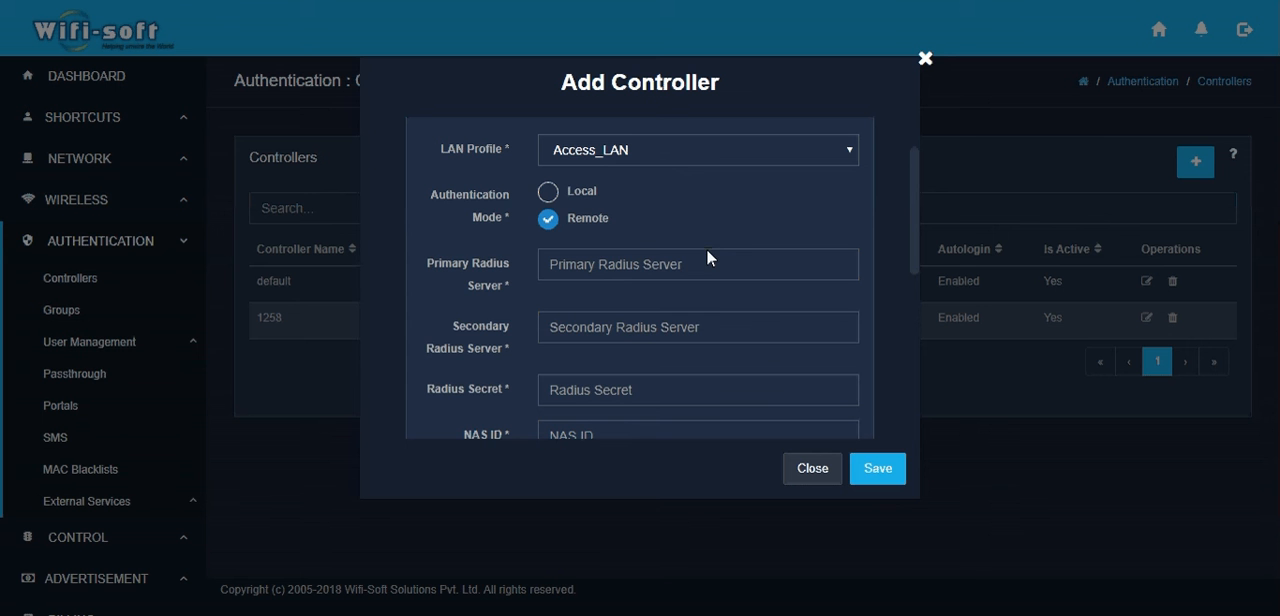
mouse_move(620, 244)
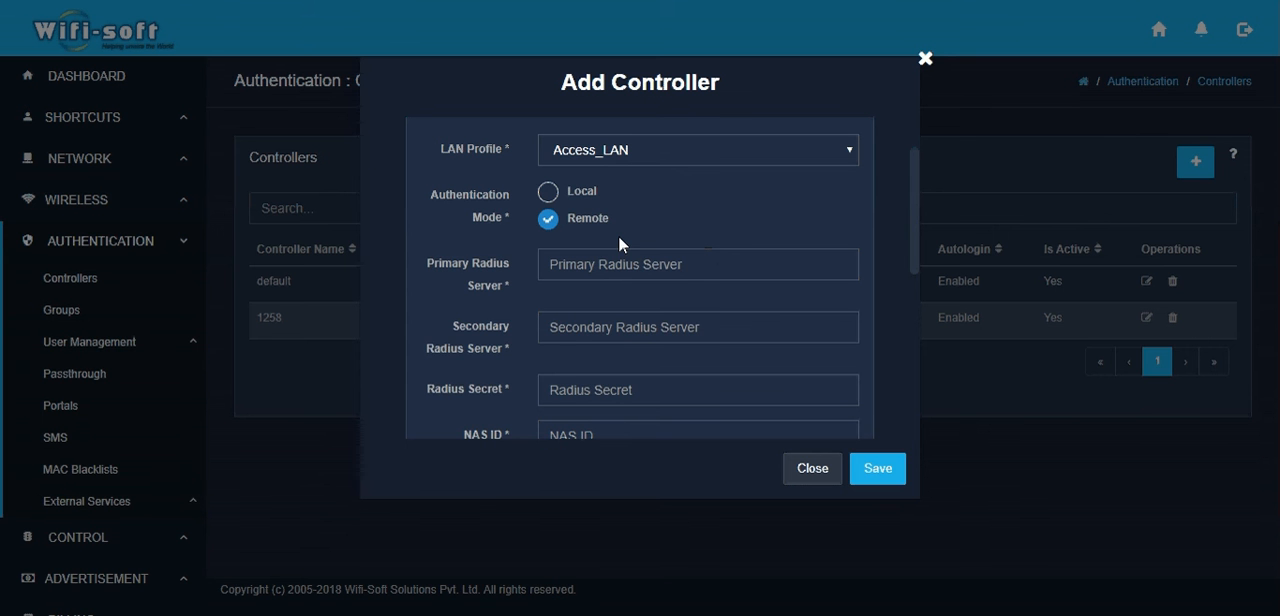
Step: Revert the authentication mode to Local
click(548, 192)
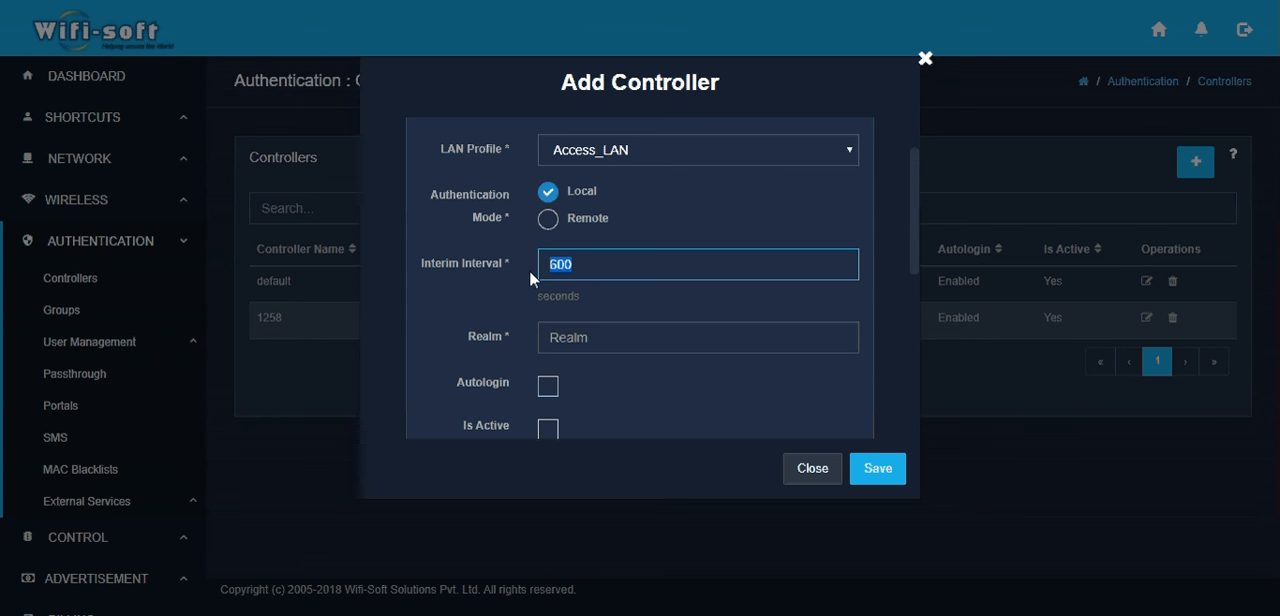
mouse_move(544, 292)
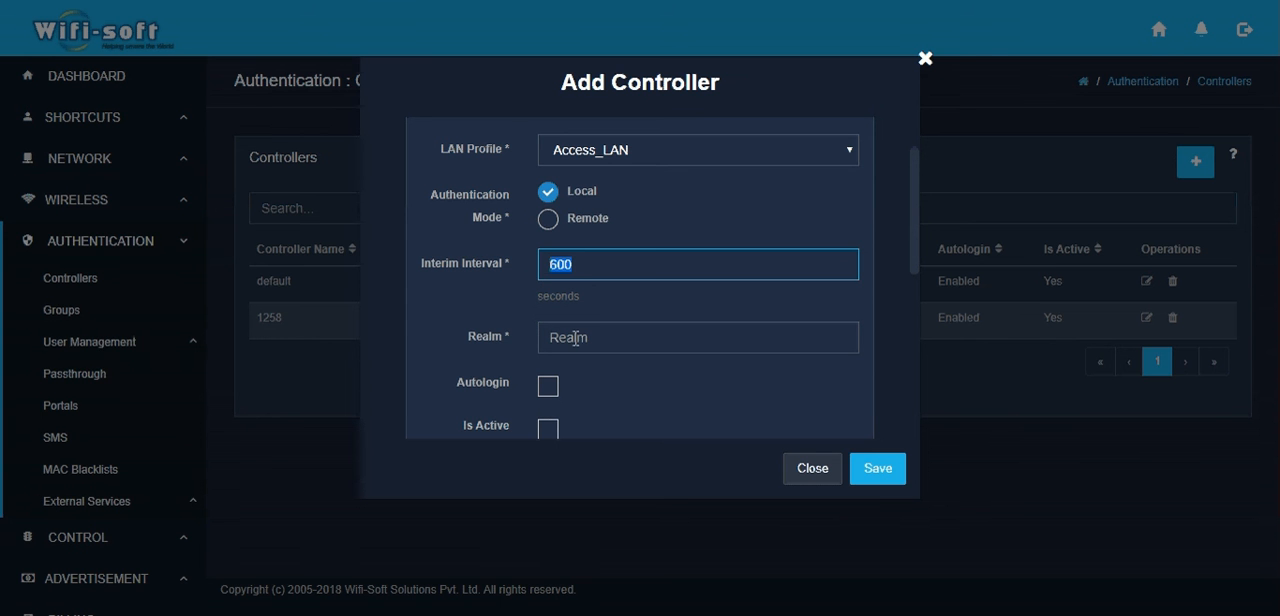
Step: Fill the Realm field with wifisoft and dismiss the suggestions
click(696, 336)
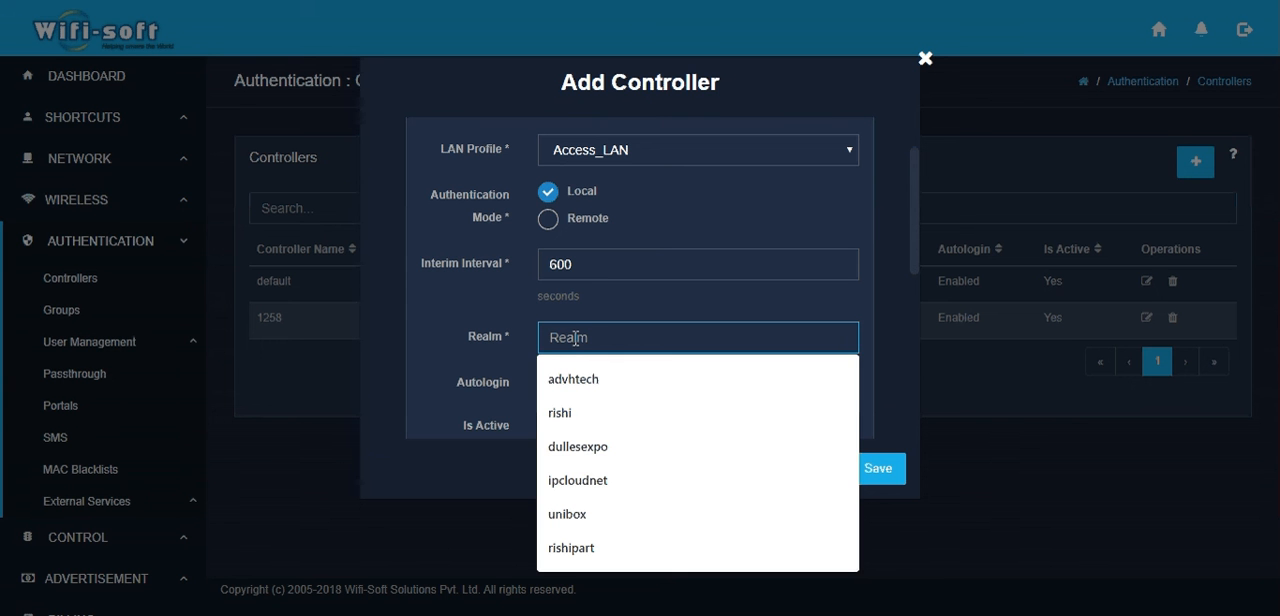
text(wifisoft)
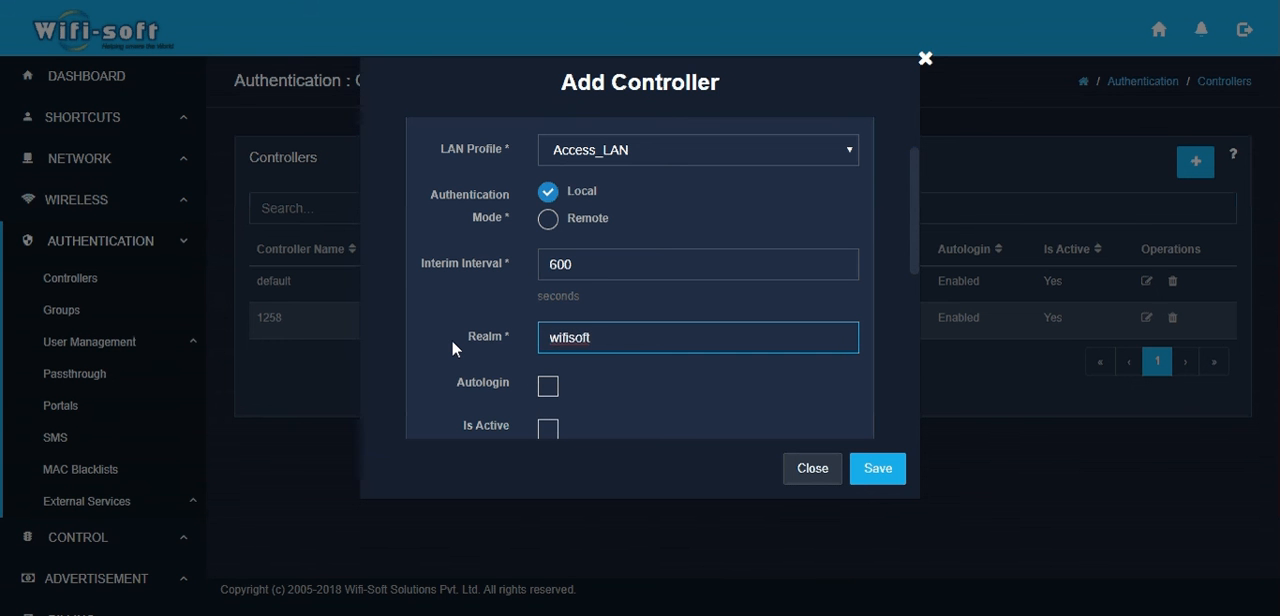
click(696, 336)
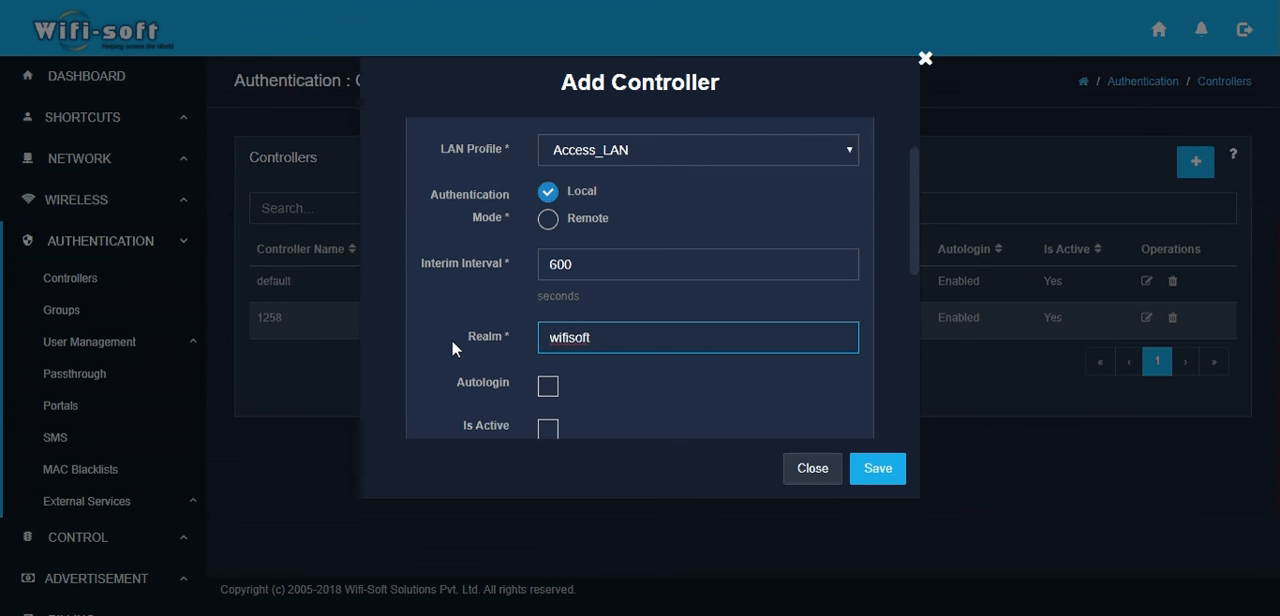
Step: Keep Autologin checked and mark the Guest-Hotspot controller as Is Active
scroll(down, 3)
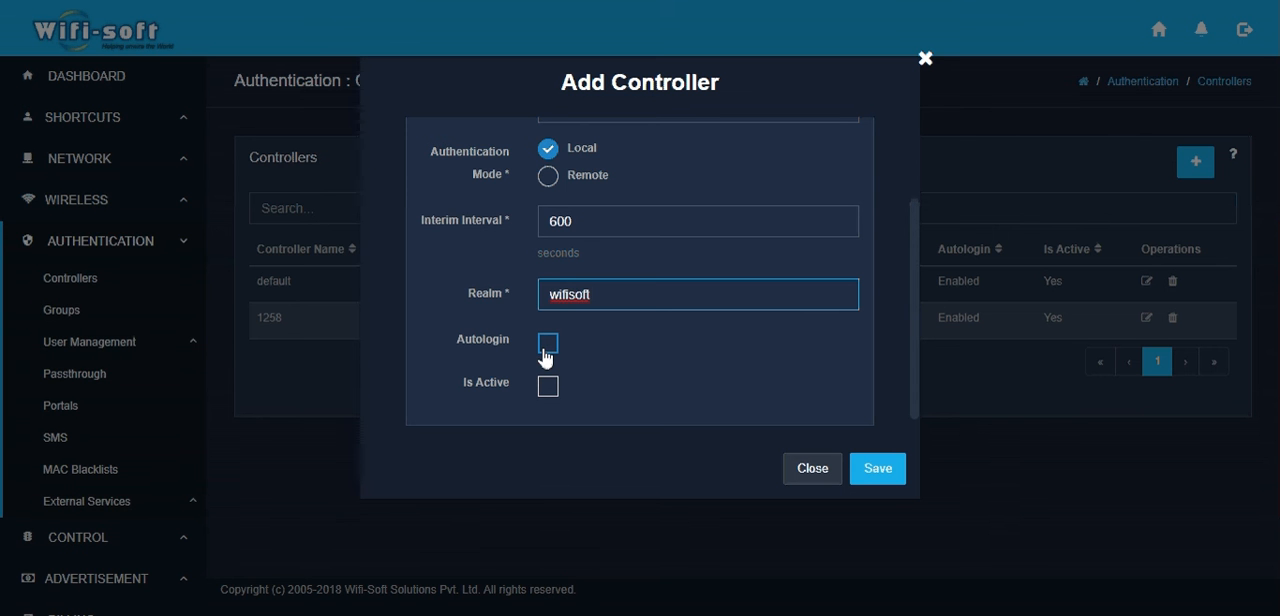
click(696, 294)
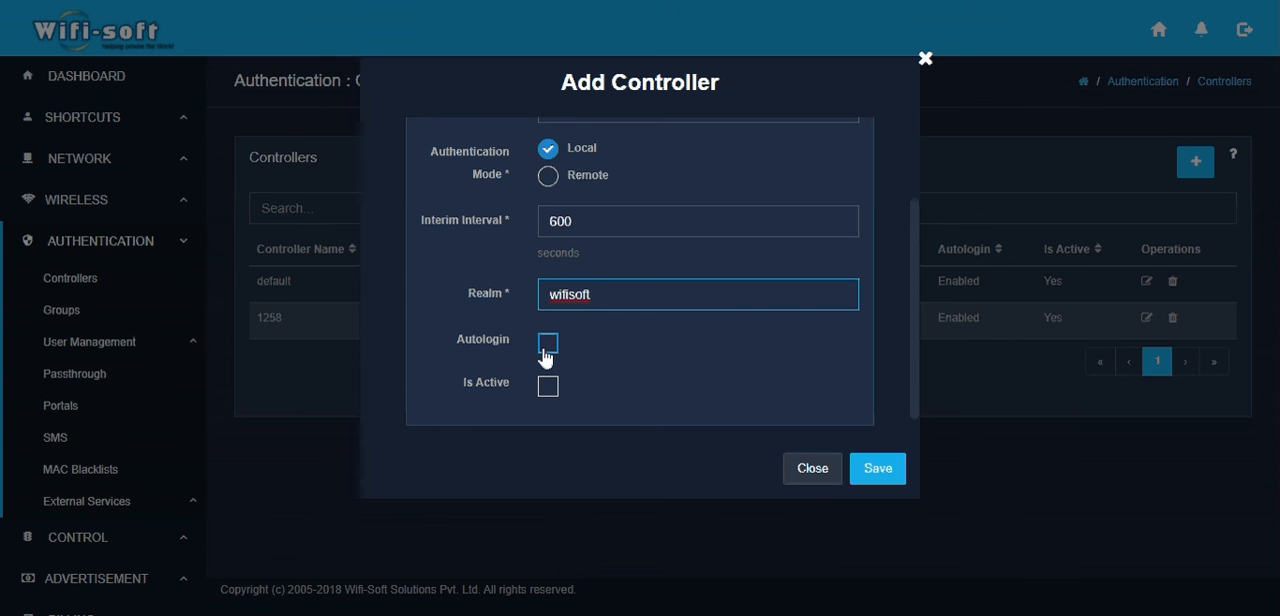
click(548, 342)
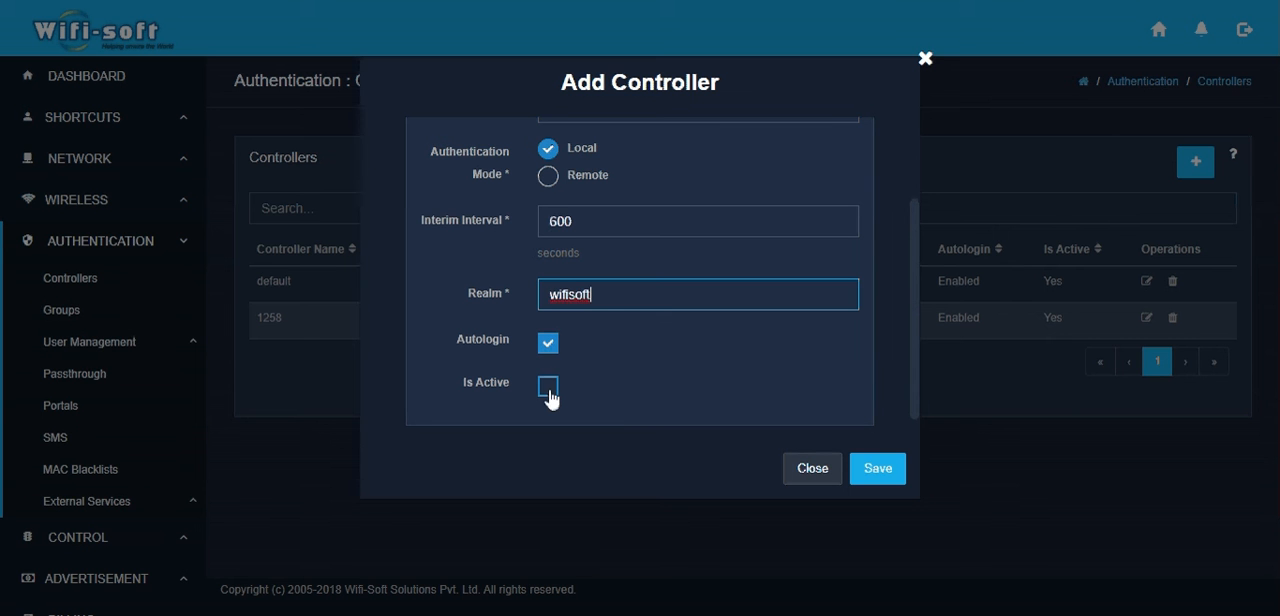
click(548, 386)
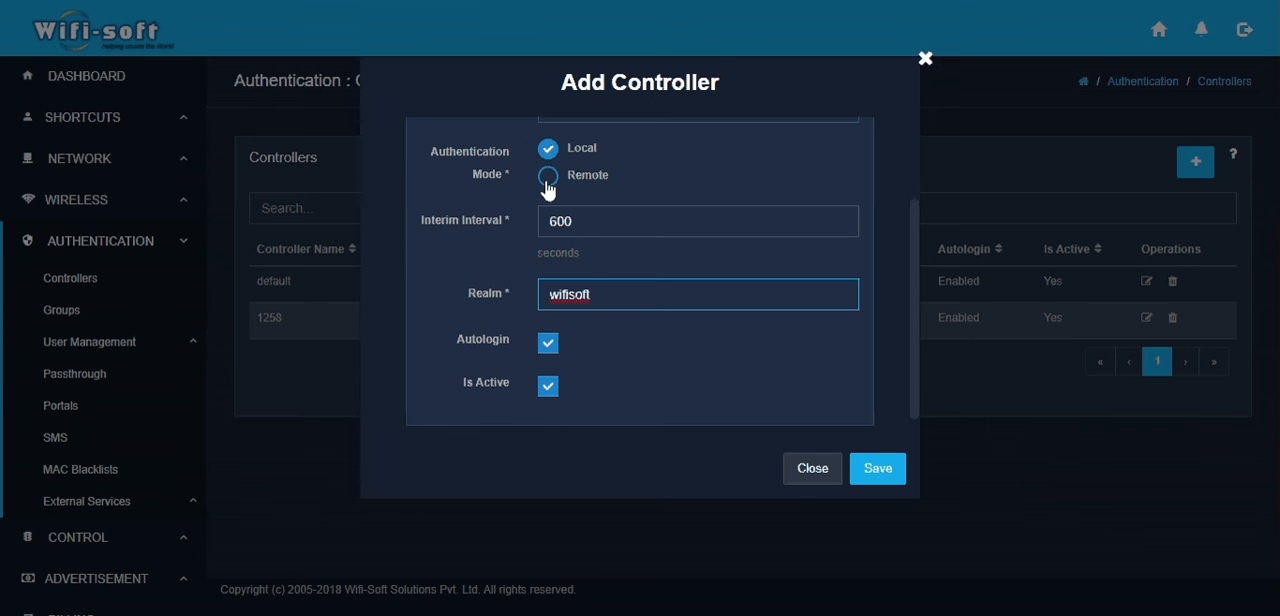
Step: Use Remote authentication with primary RADIUS 18.193.181.12 and secondary 18.193.181.11
click(548, 176)
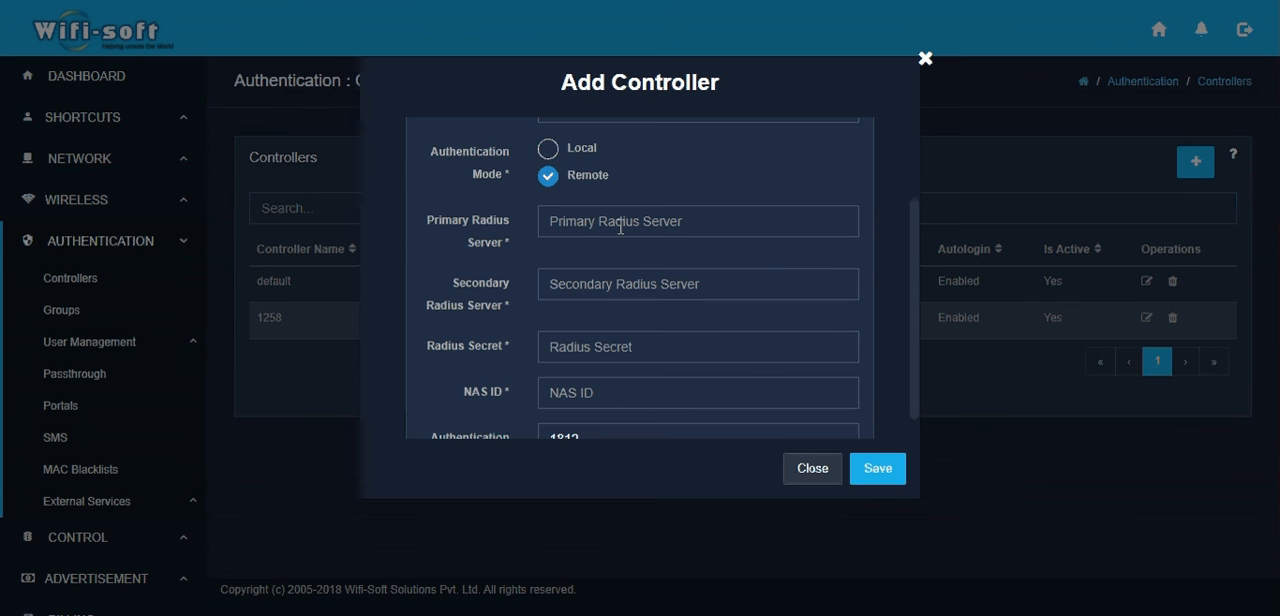
text(192)
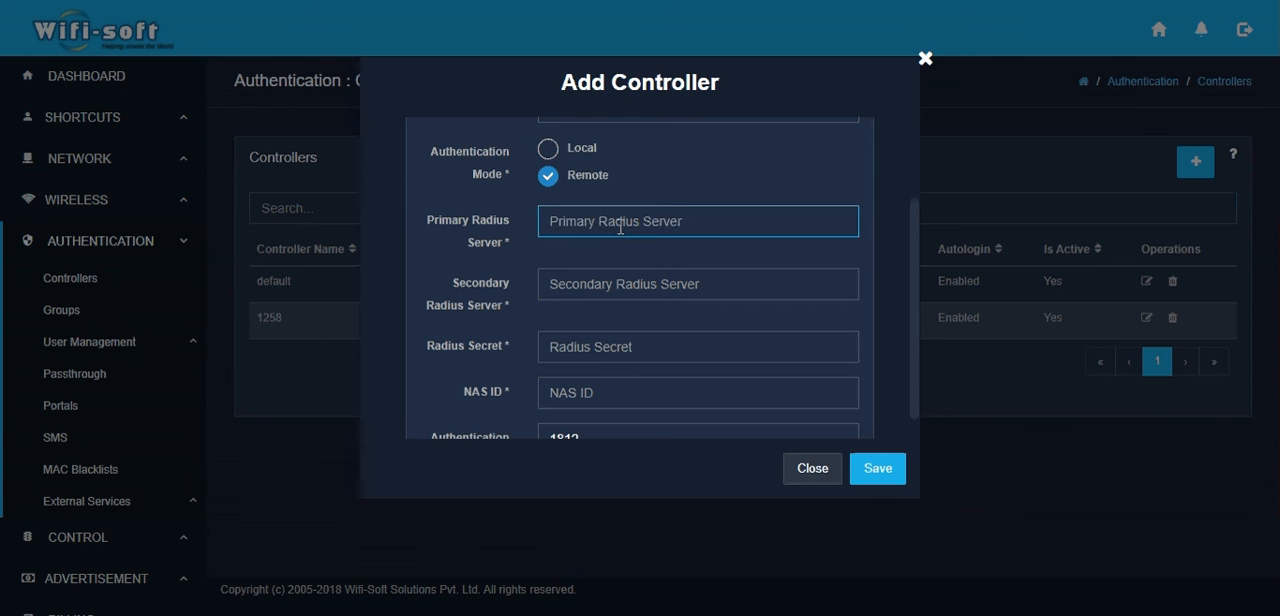
text(18.193.181.12)
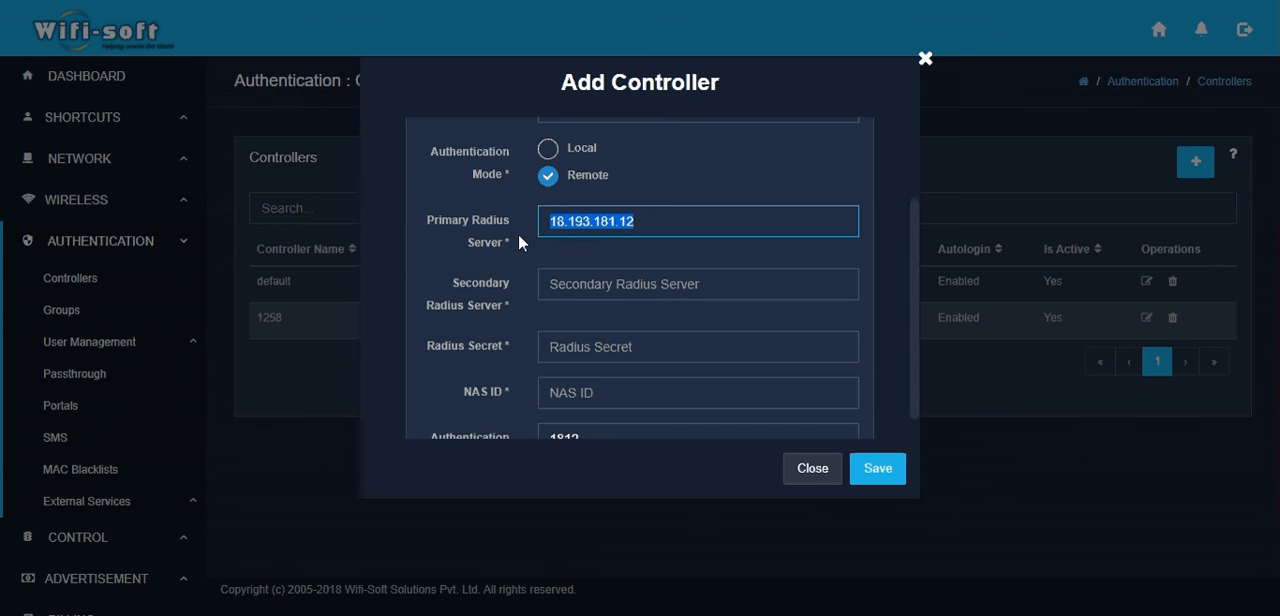
mouse_move(548, 260)
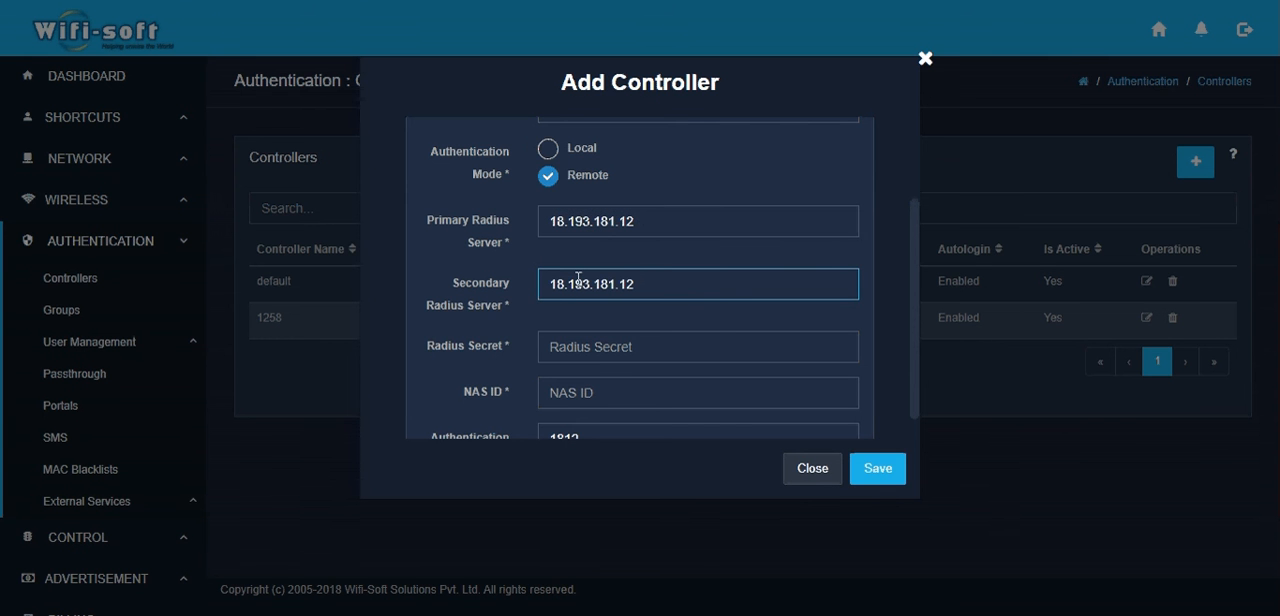
text(18.193.181.11)
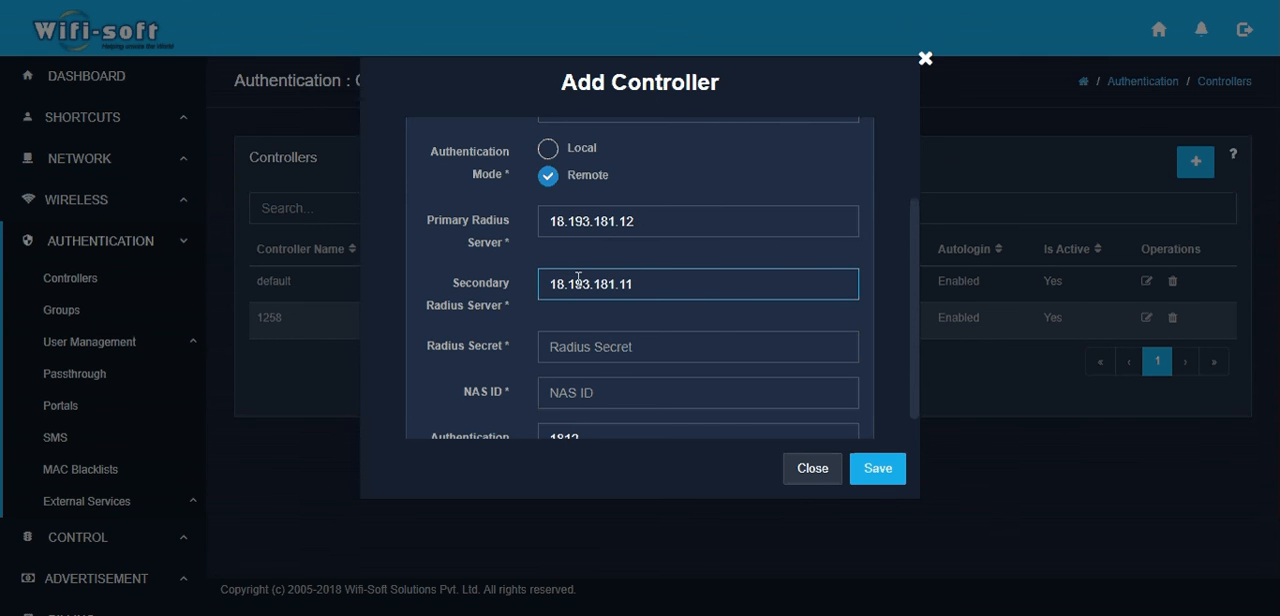
click(696, 346)
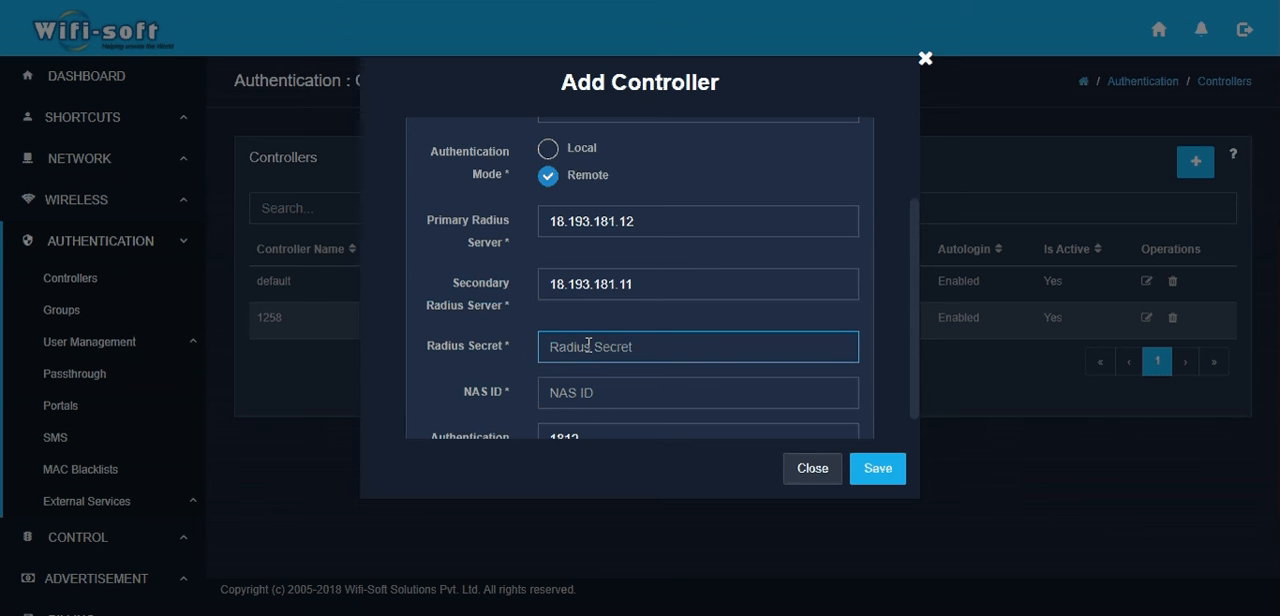
Step: Enter the masked RADIUS shared secret and NAS ID WSFT-1928
text(••••••••)
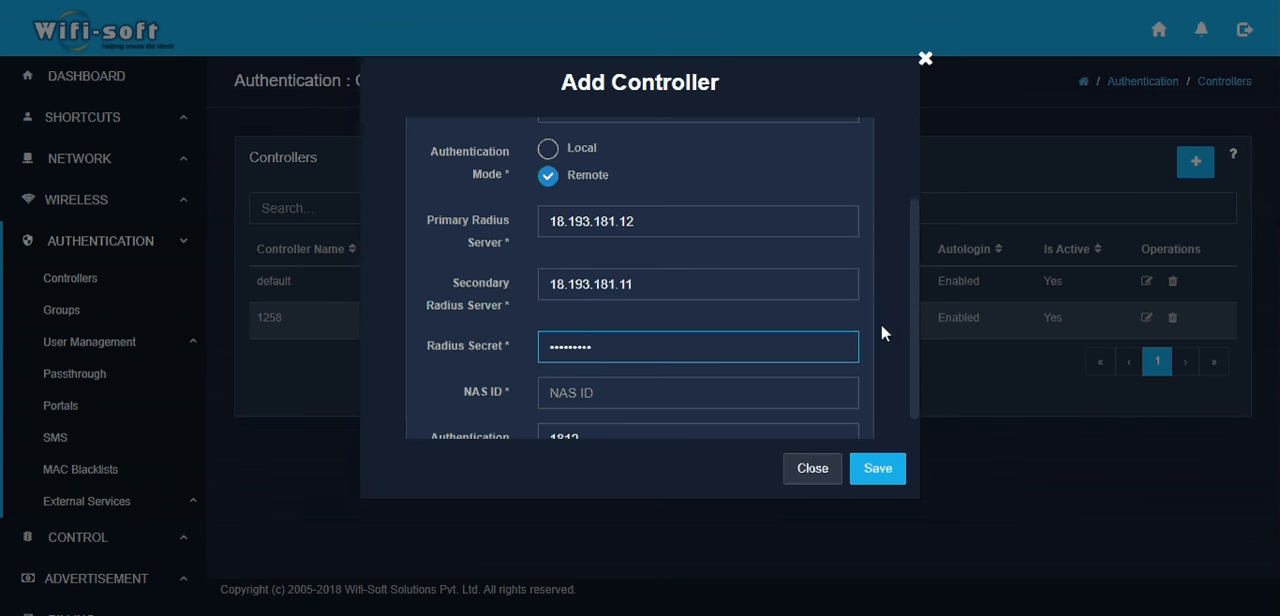
scroll(down, 3)
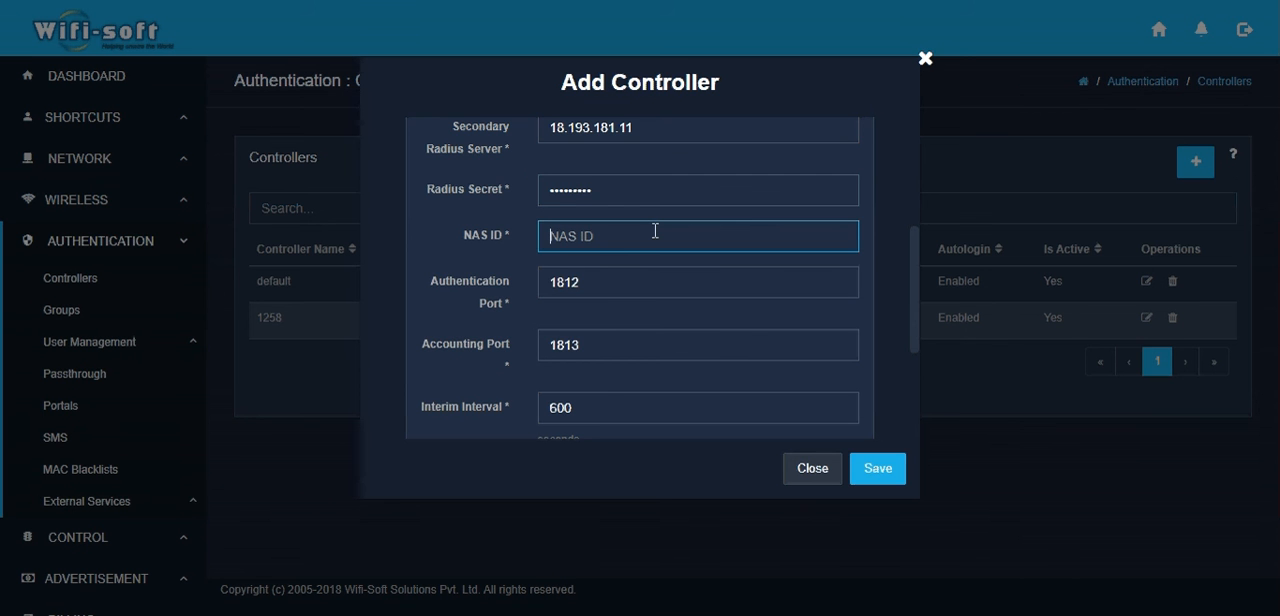
text(WSFT)
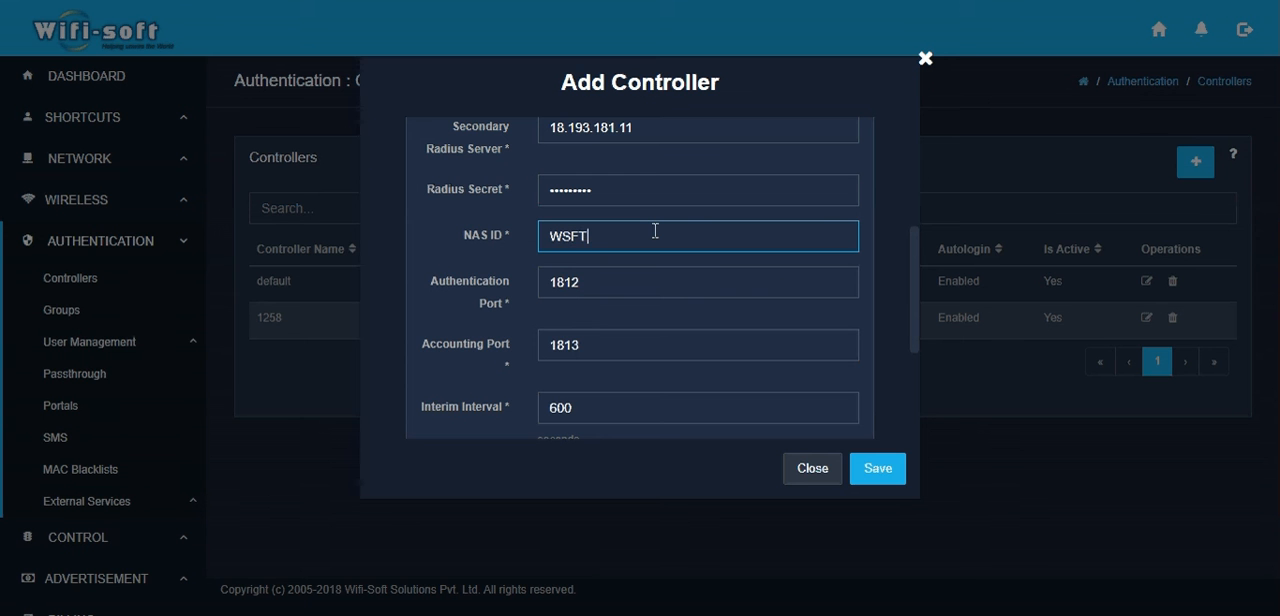
text(-1928)
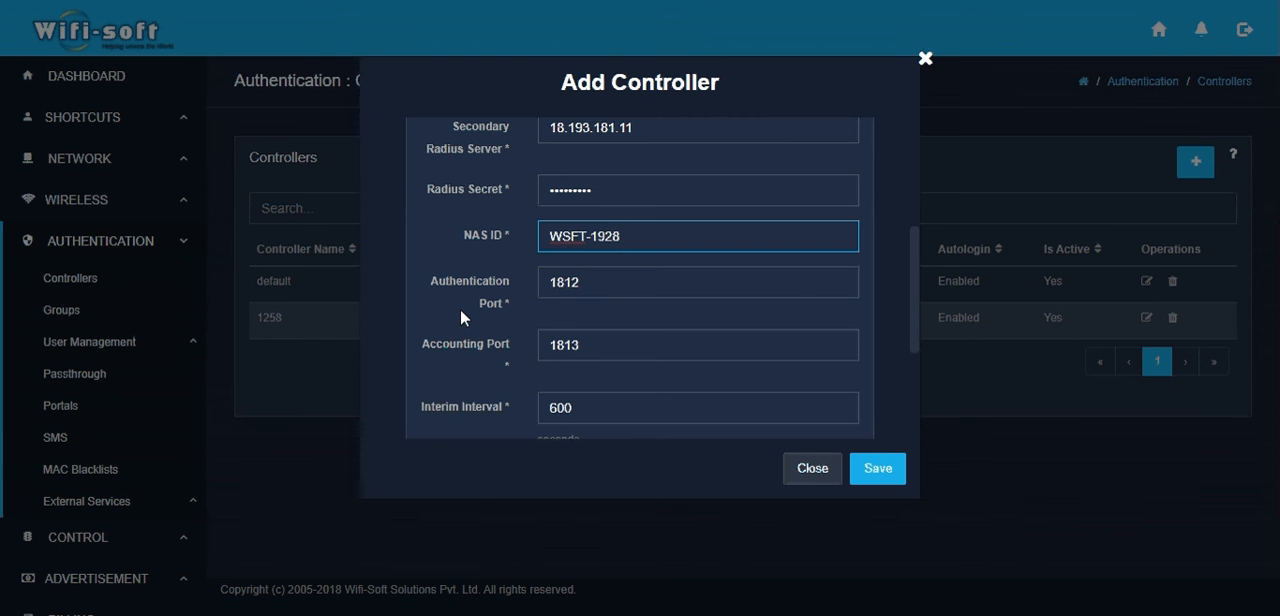
click(696, 236)
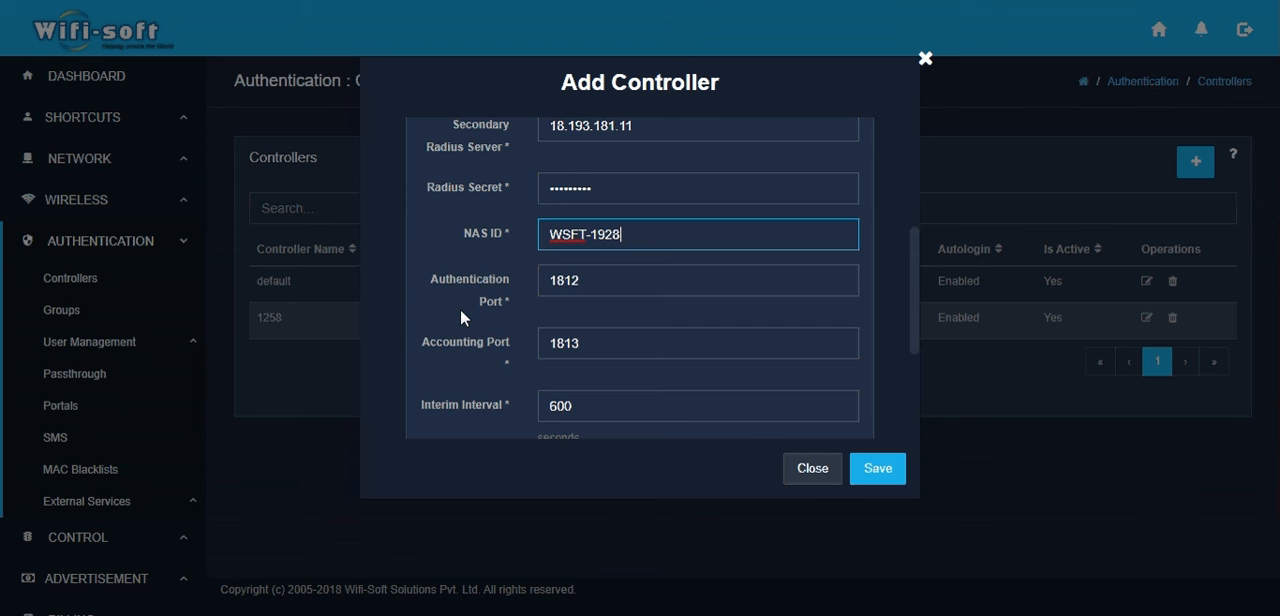
scroll(down, 3)
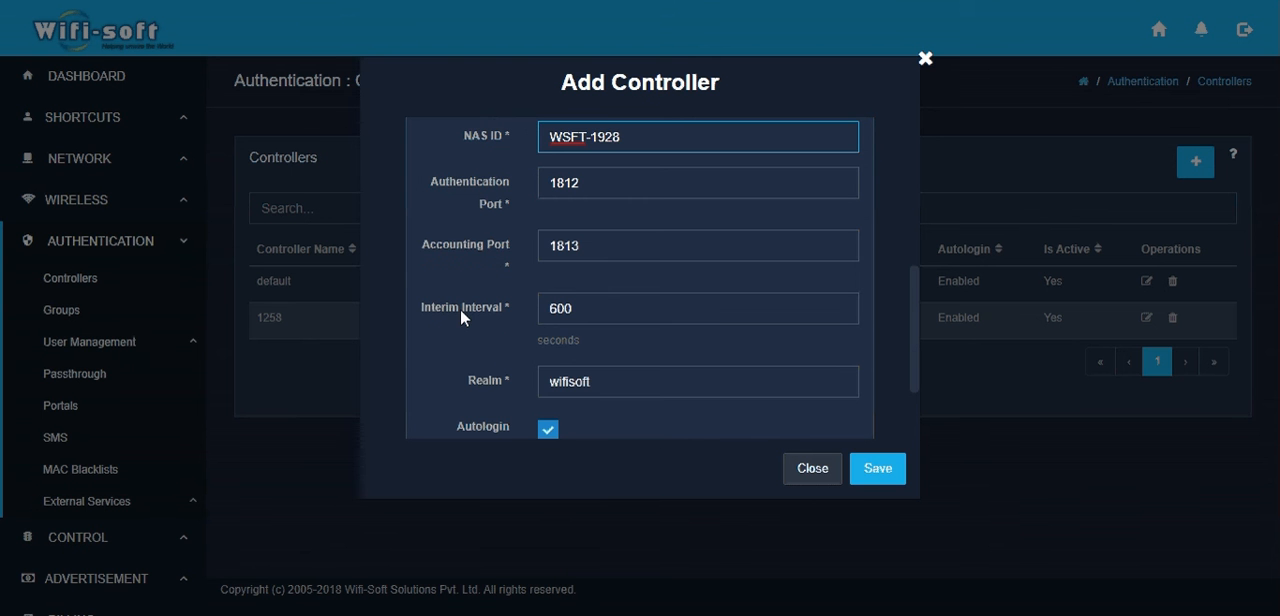
scroll(down, 3)
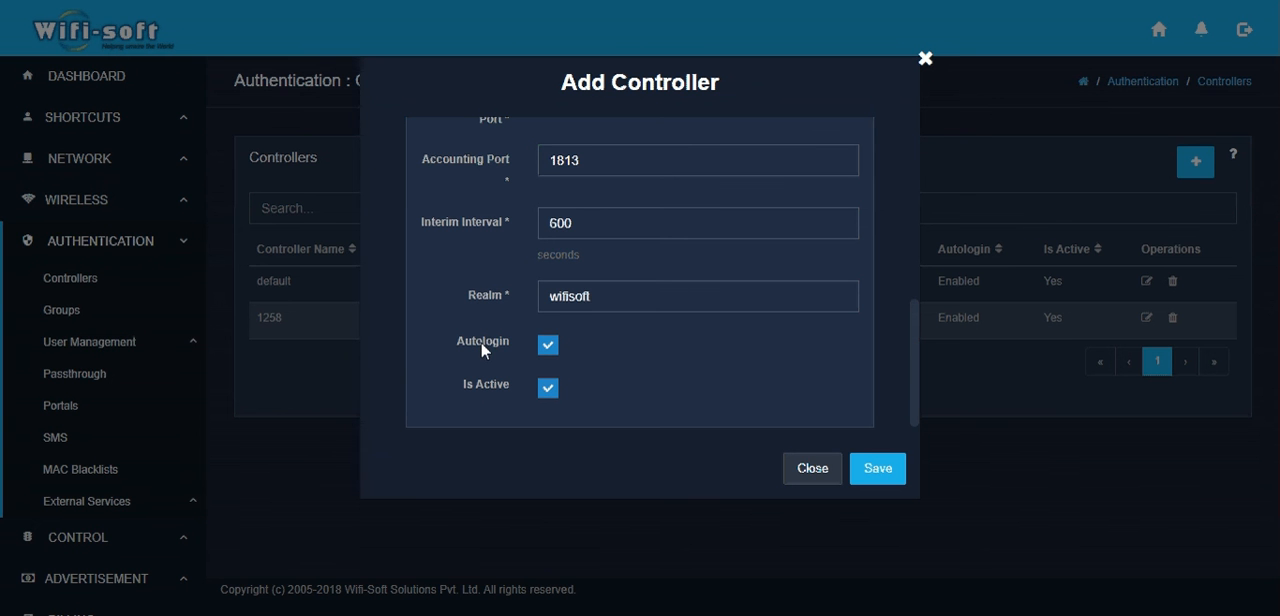
mouse_move(936, 104)
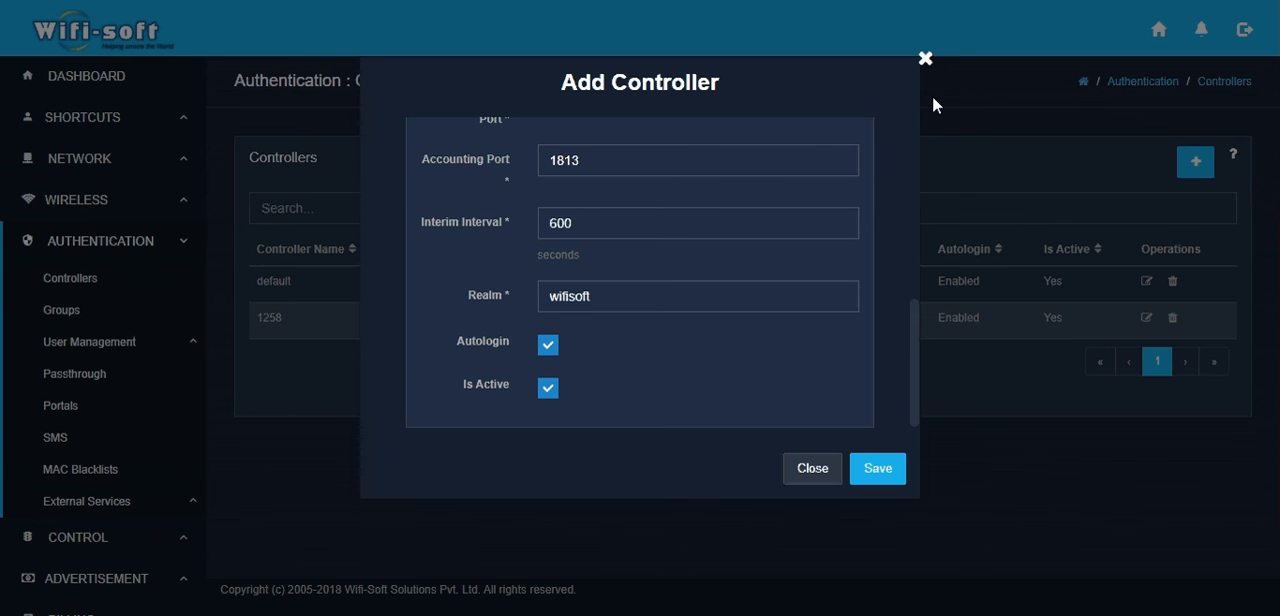
mouse_move(924, 58)
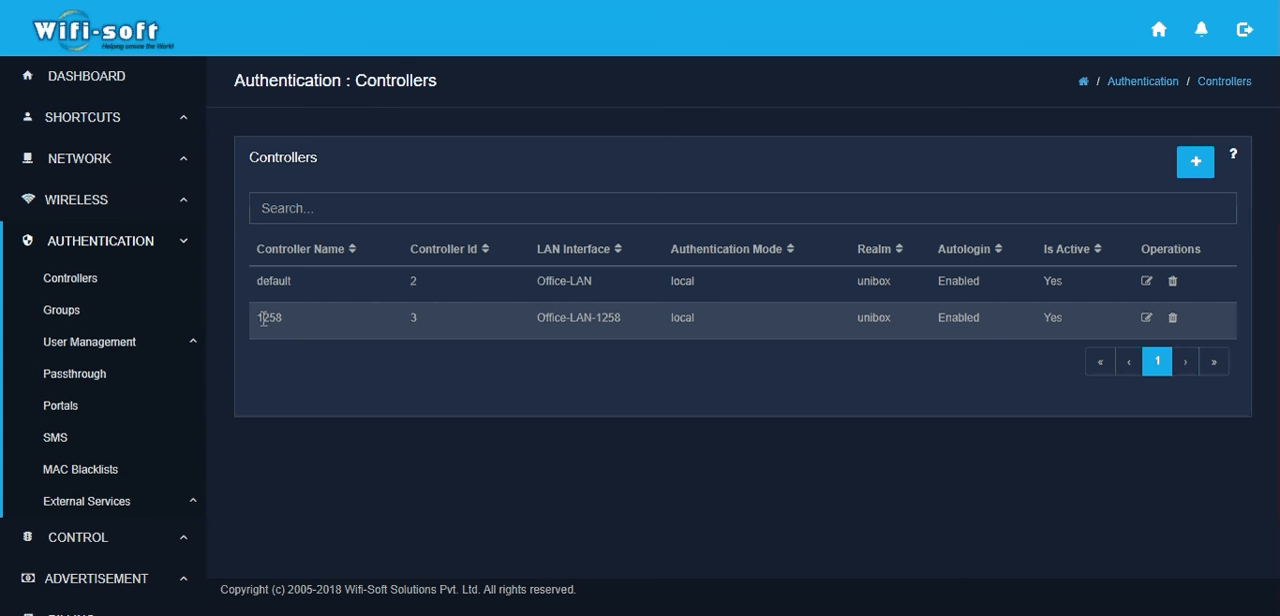
mouse_move(370, 224)
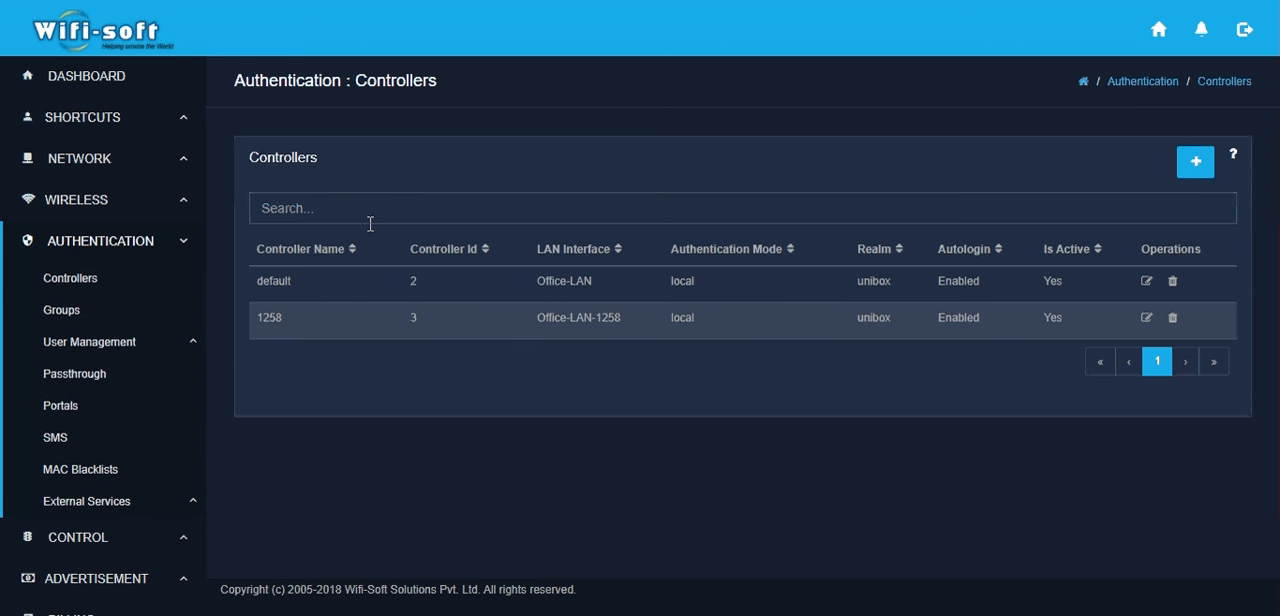
mouse_move(692, 342)
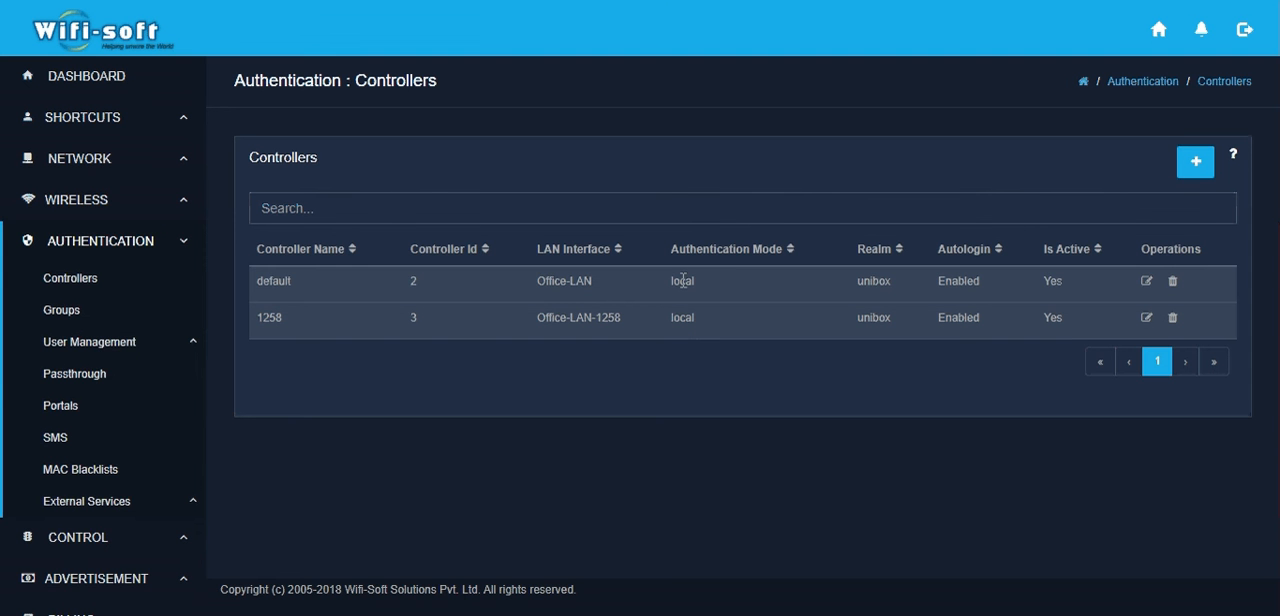
mouse_move(628, 392)
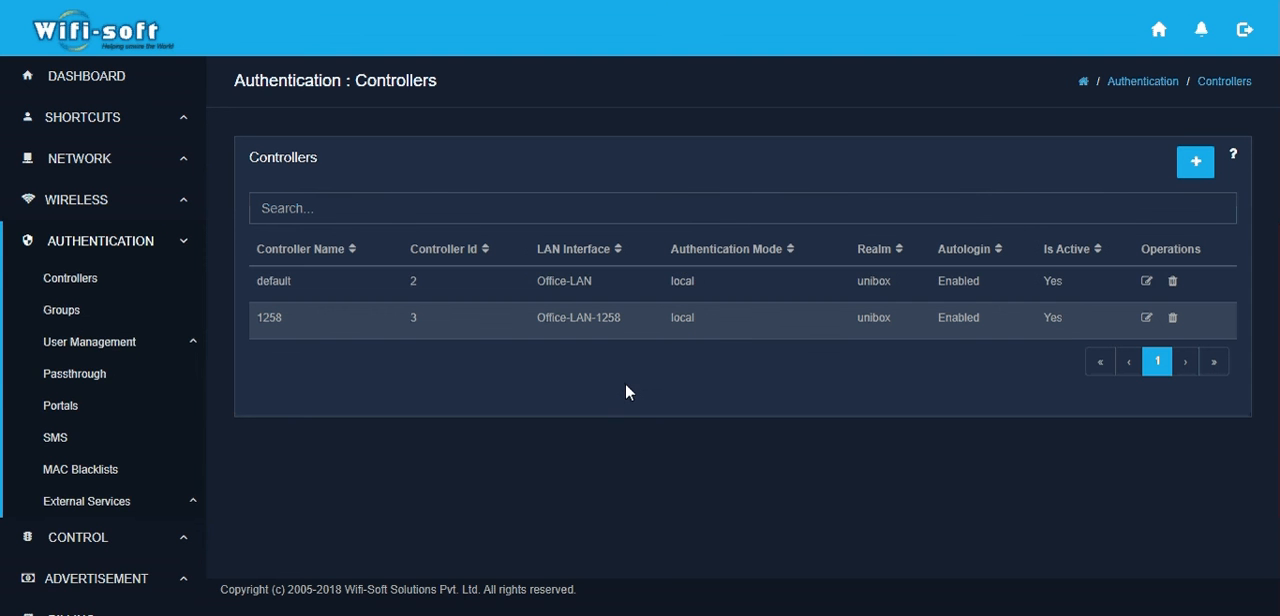
mouse_move(692, 350)
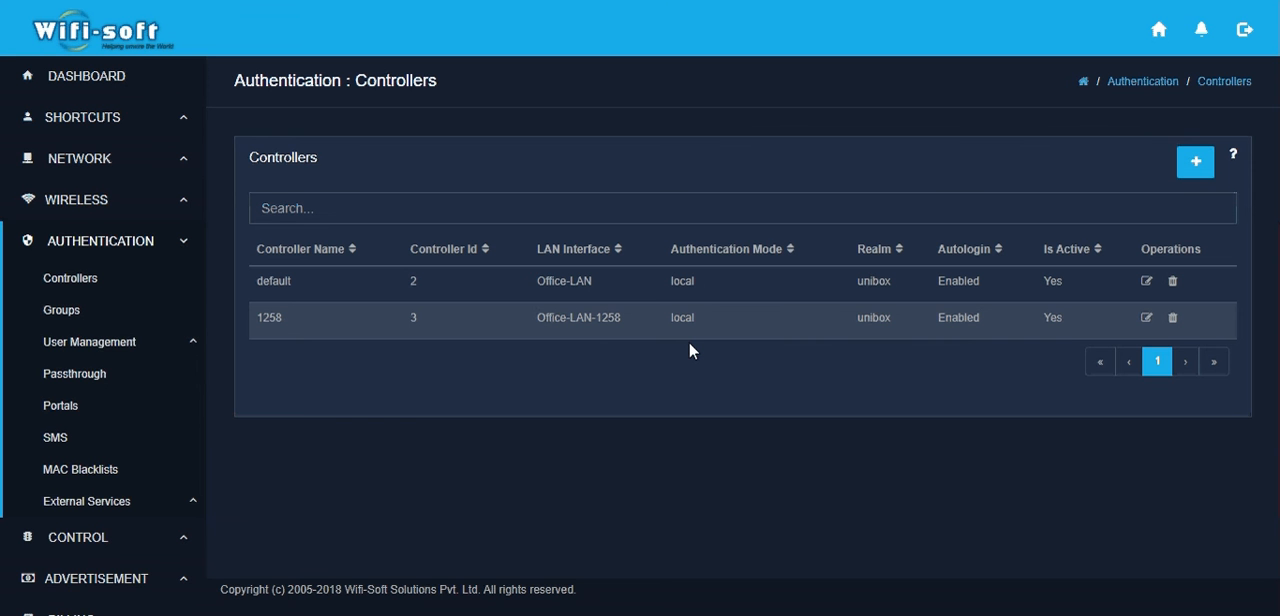
mouse_move(424, 416)
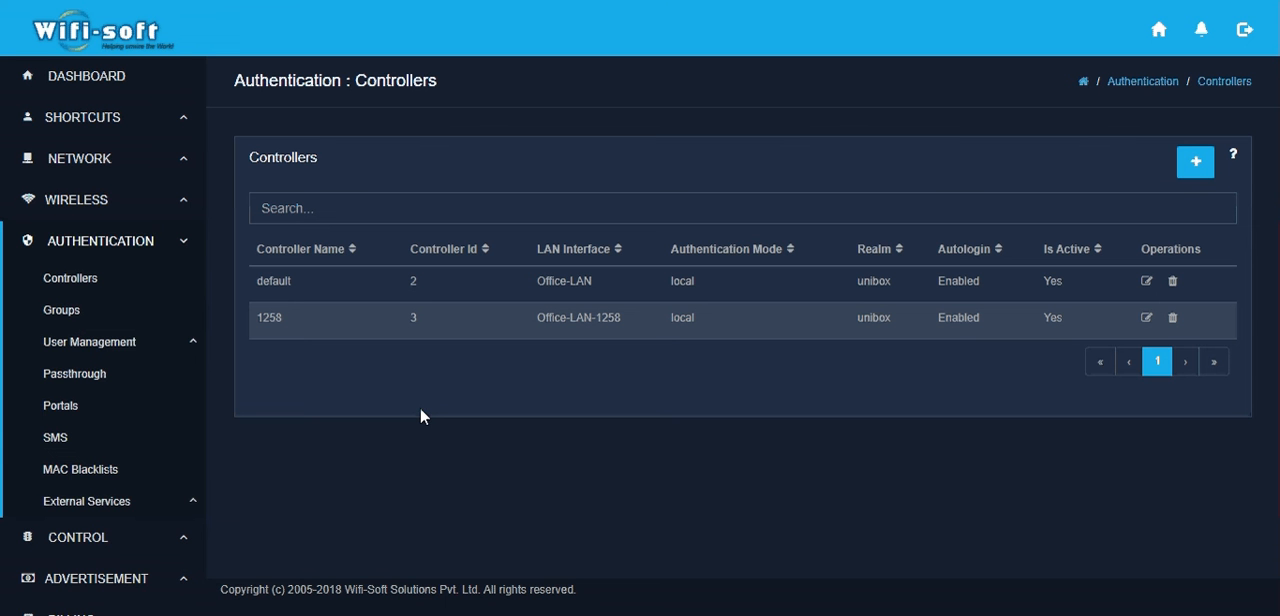
mouse_move(690, 388)
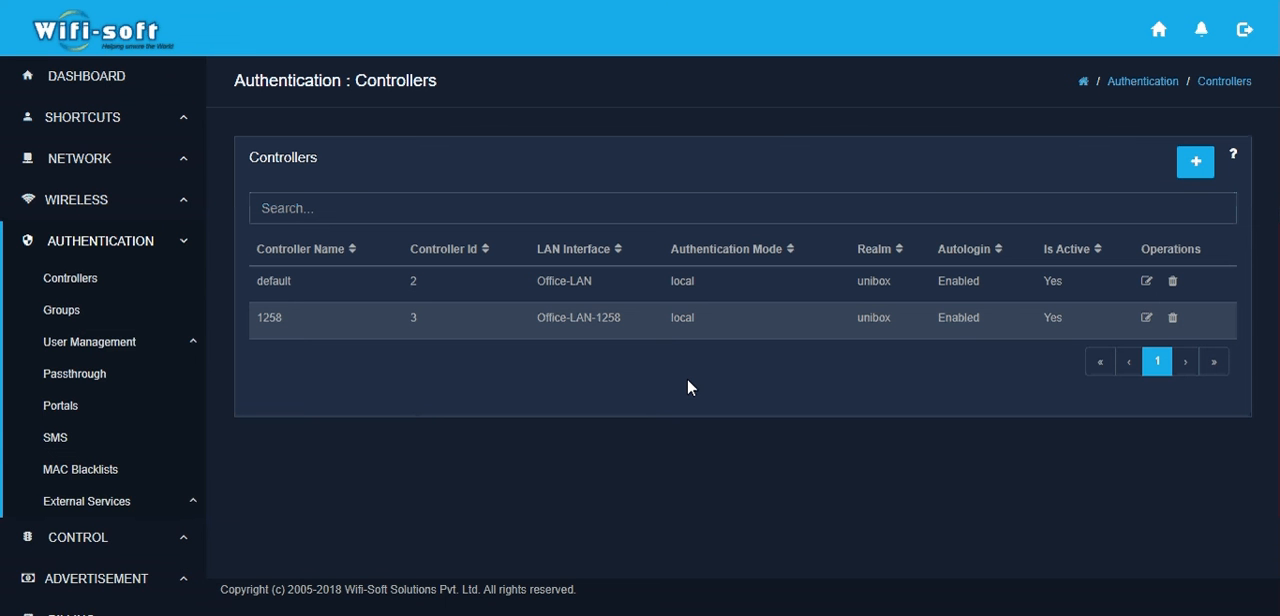